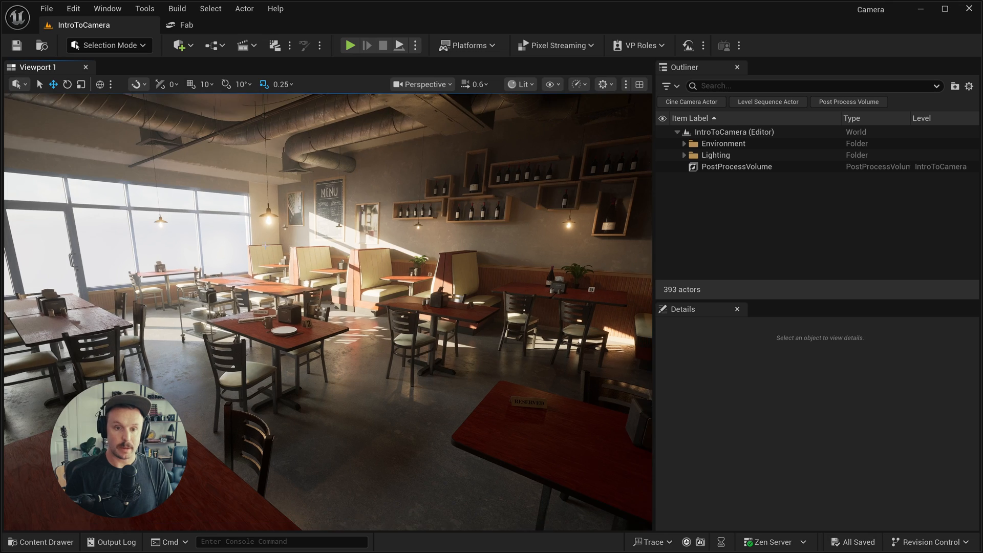
- Place a Cine Camera Actor in the coffee shop level from the Cinematic quick-add list
{"action": "left_click", "coordinate": [178, 46]}
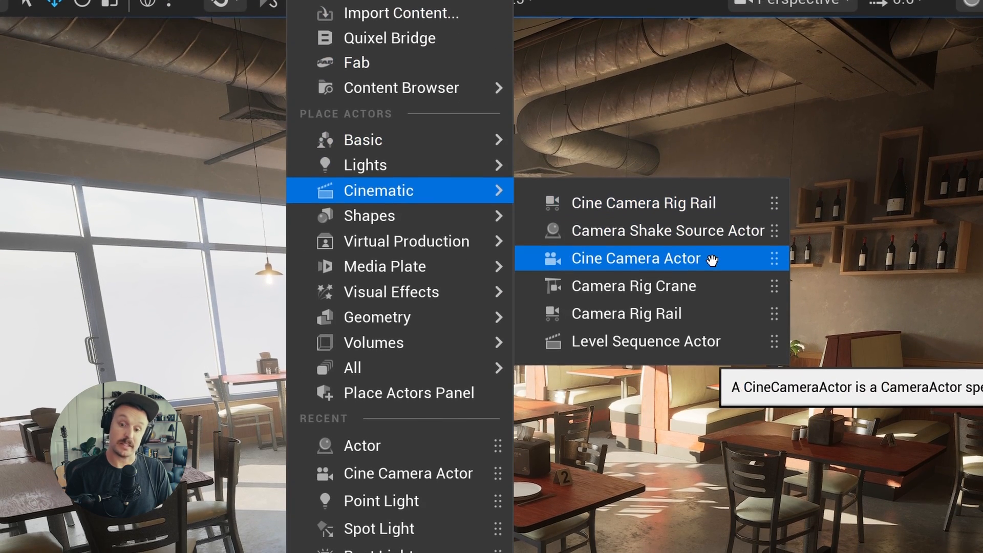
{"action": "left_click", "coordinate": [636, 258]}
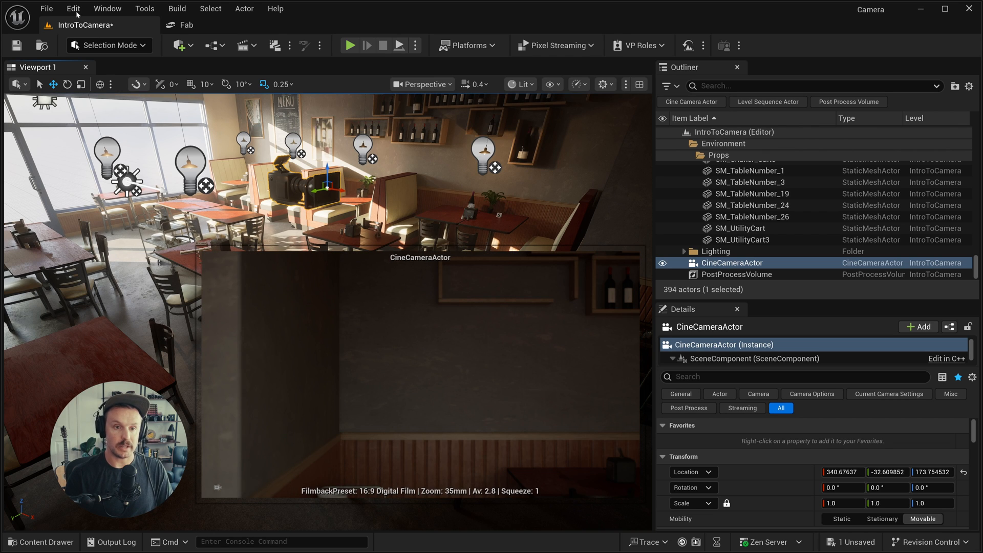
{"action": "left_click", "coordinate": [73, 9]}
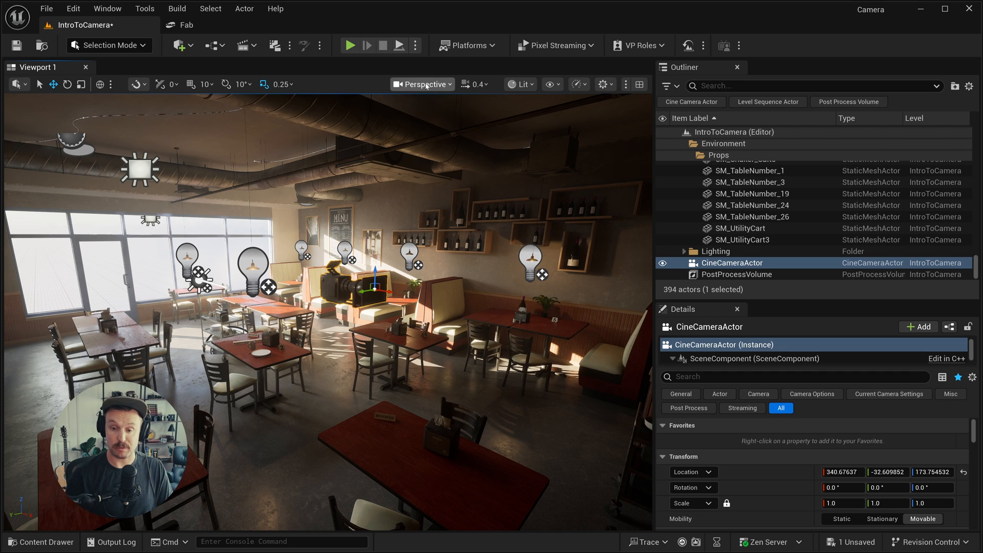
- Pilot the CineCameraActor viewpoint onto the booths and menu board, collapsing the Outliner for the camera details
{"action": "left_click", "coordinate": [421, 83]}
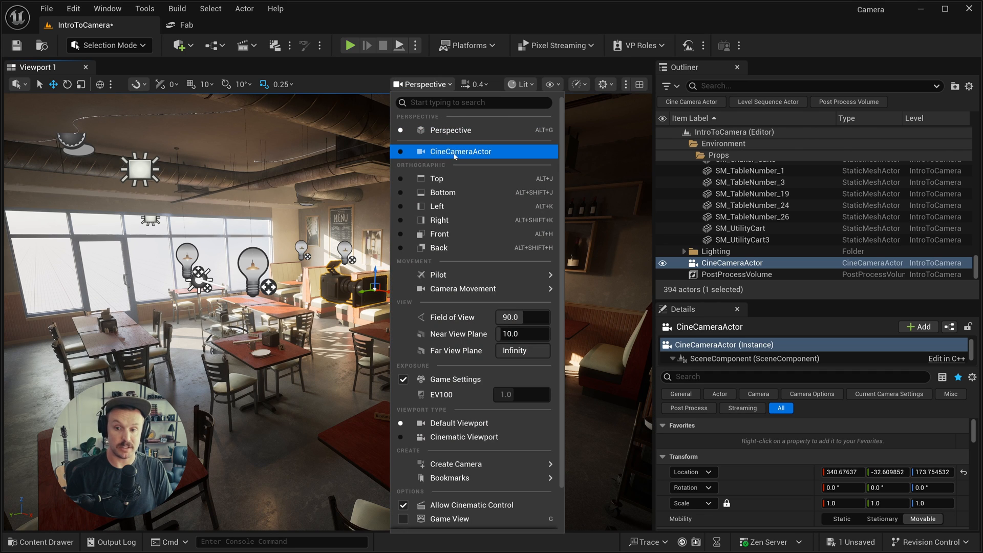
{"action": "left_click", "coordinate": [460, 151]}
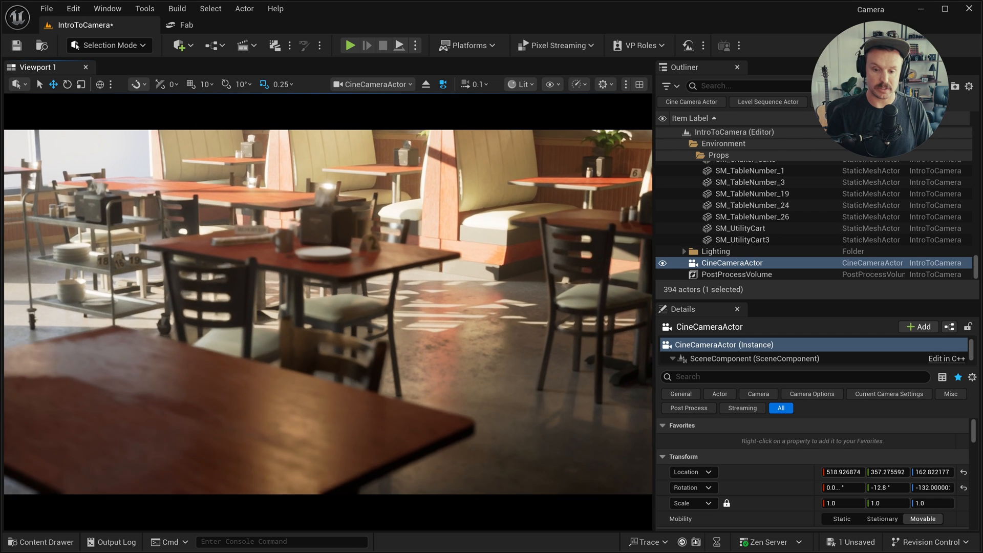
{"action": "left_click", "coordinate": [677, 132]}
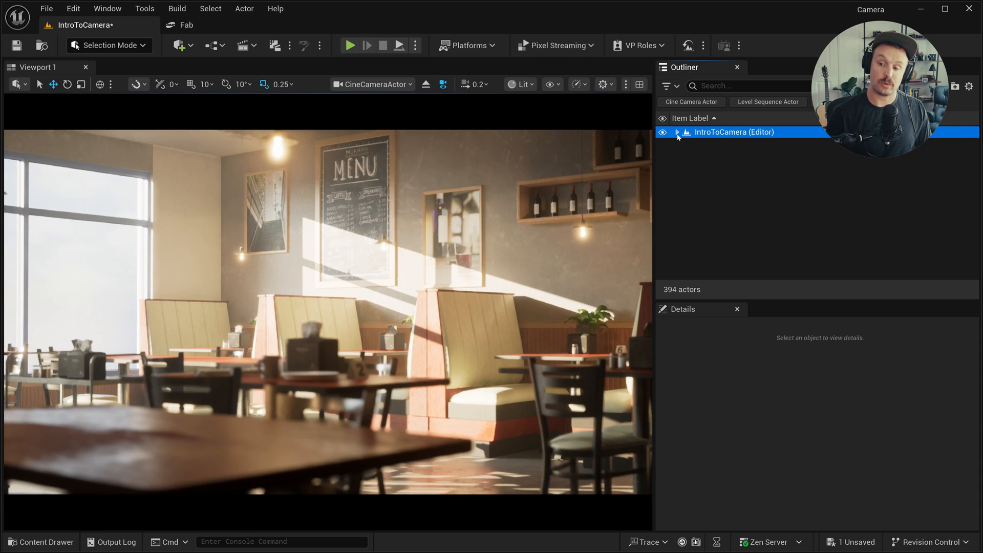
{"action": "left_click", "coordinate": [733, 132]}
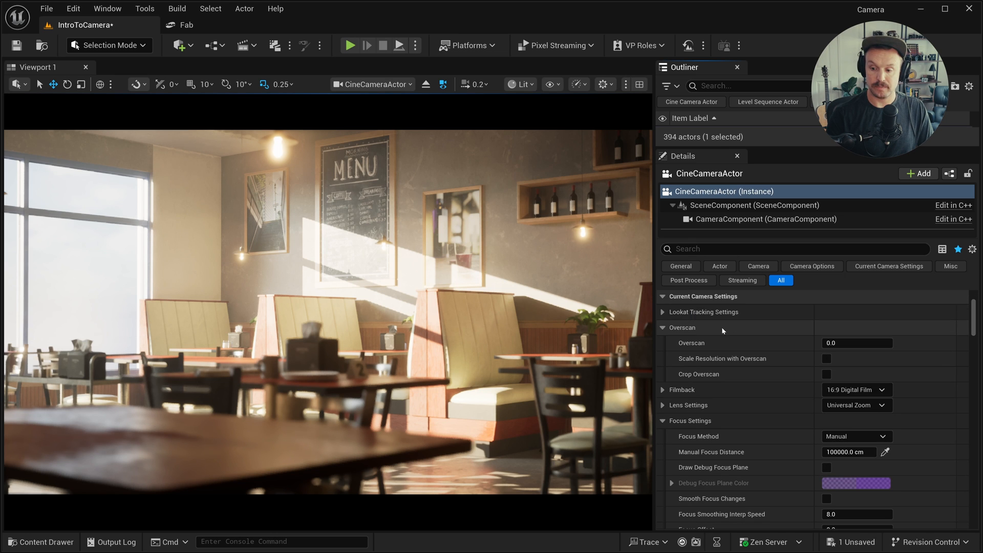
- Find the ARRI ALEXA Mini entry on vfxcamdb.com and bring up its sensor-size chart
{"action": "left_click", "coordinate": [661, 326]}
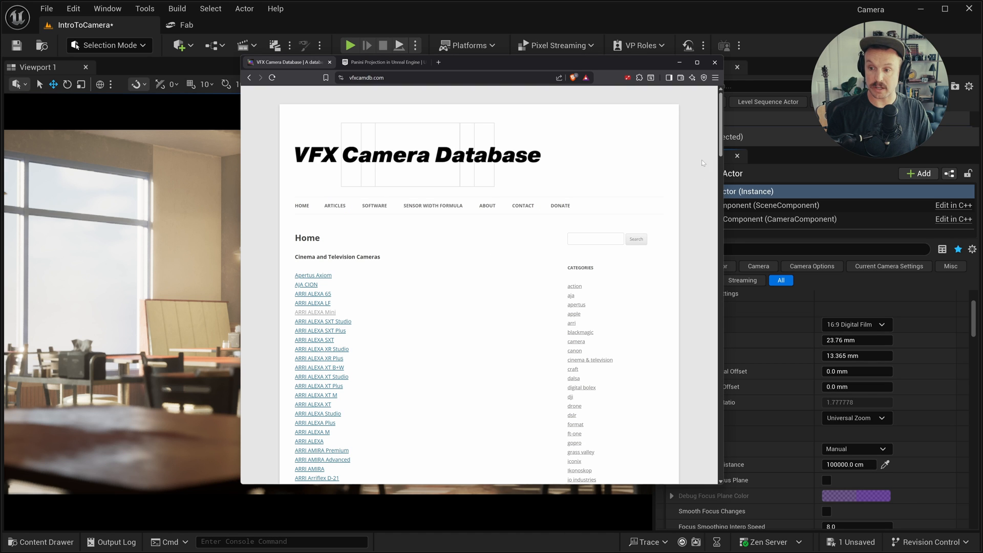
{"action": "scroll", "scroll_direction": "down", "scroll_amount": 3}
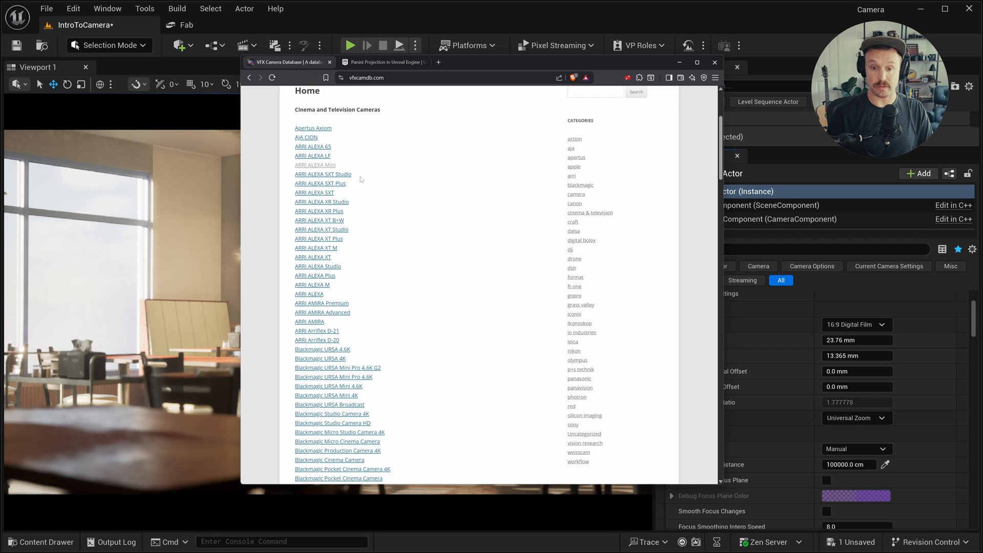
{"action": "left_click", "coordinate": [315, 165]}
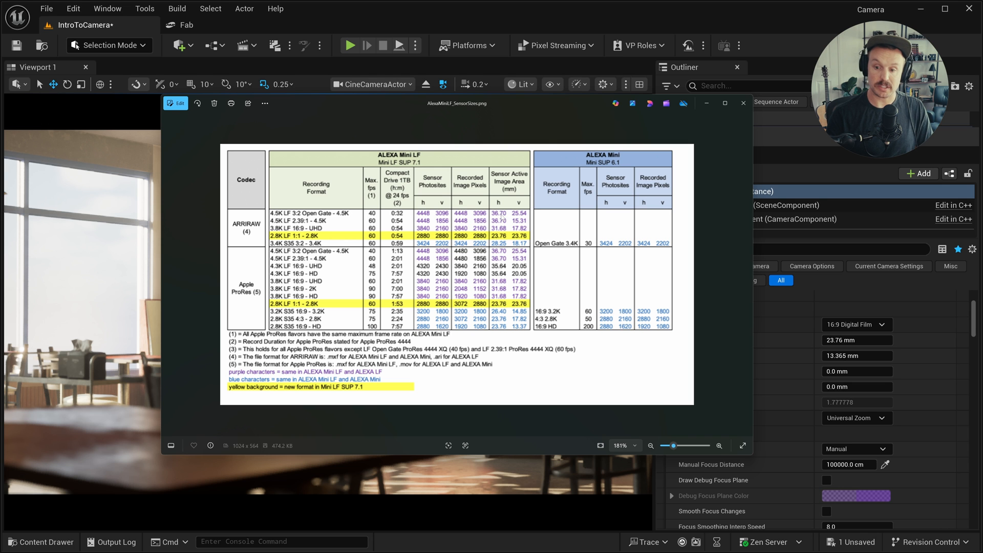
- Set a custom Filmback sensor of 36.7 mm width by 25.74 mm height, then dismiss the reference chart
{"action": "left_click", "coordinate": [743, 103]}
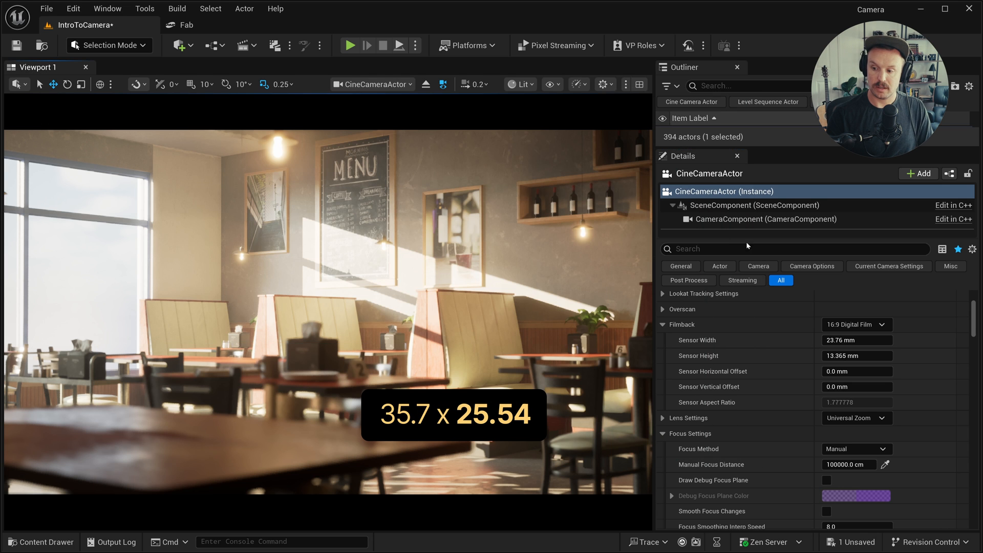
{"action": "type", "text": "36"}
{"action": "type", "text": "25.74"}
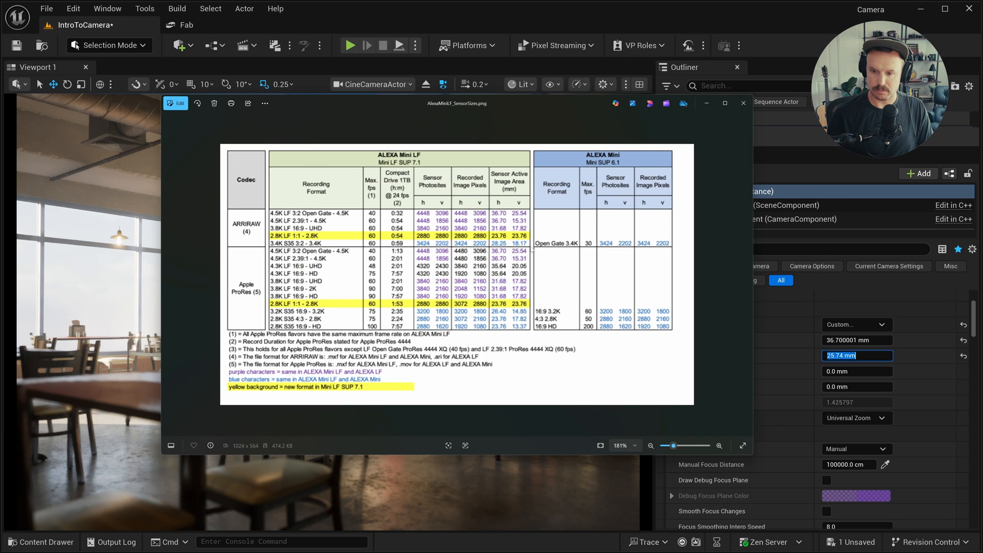
{"action": "left_click", "coordinate": [743, 103]}
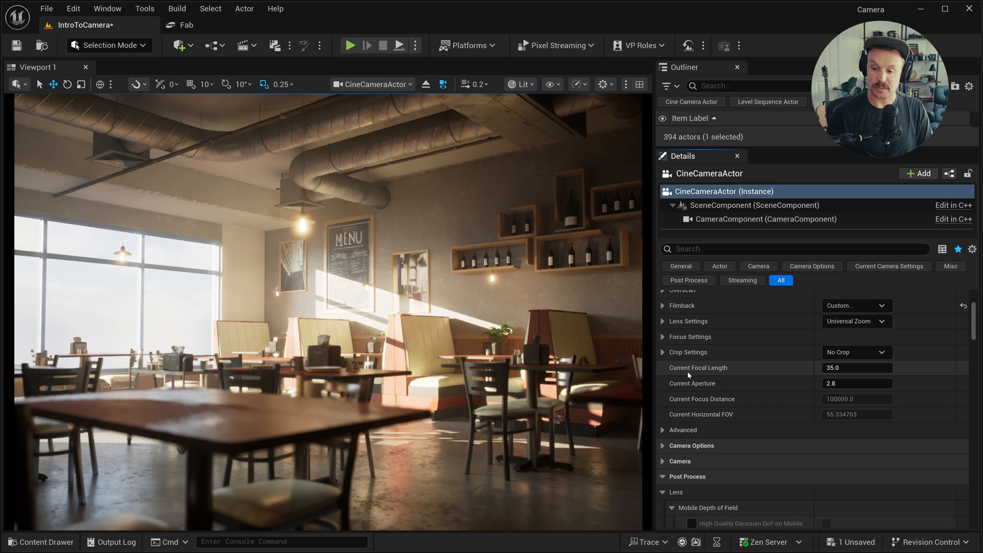
- Set Current Aperture to 1.2 in Lens Settings for a shallow depth of field on the café
{"action": "type", "text": "50.0"}
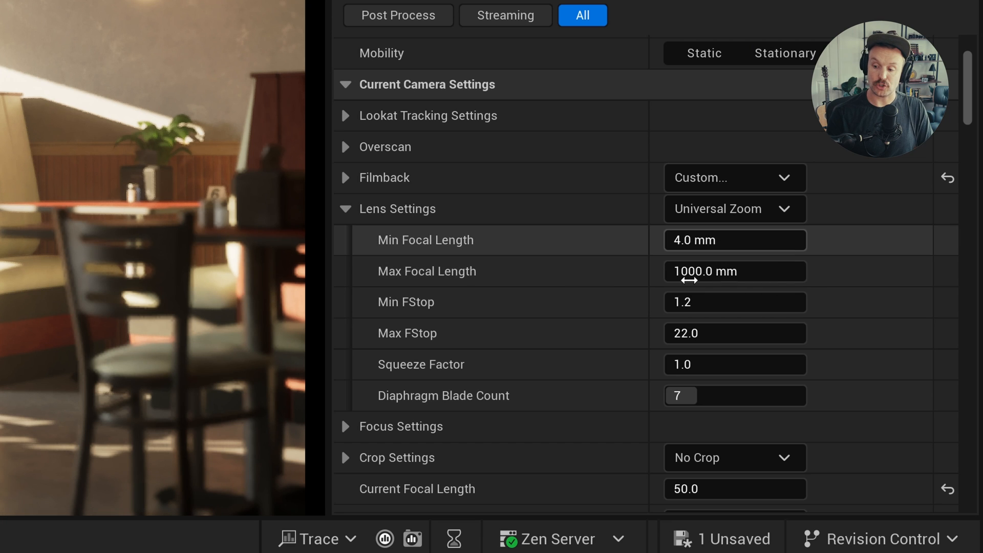
{"action": "scroll", "scroll_direction": "down", "scroll_amount": 3}
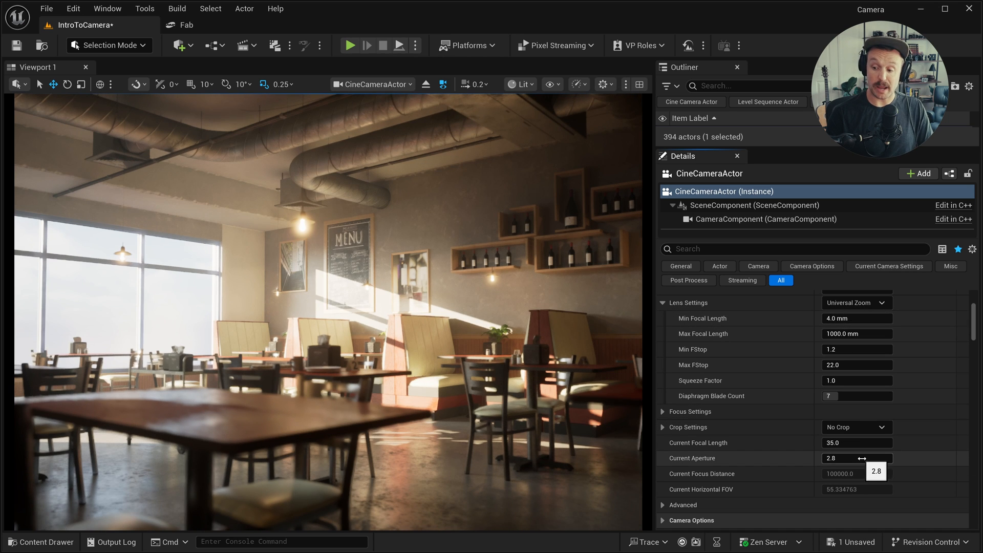
{"action": "left_click_drag", "start_coordinate": [855, 458], "coordinate": [827, 458]}
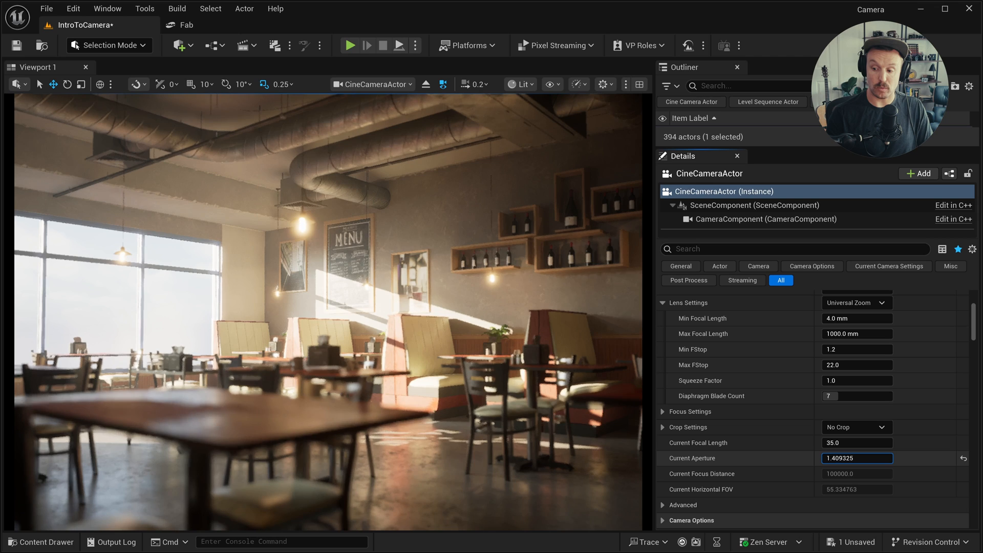
{"action": "type", "text": "1.2"}
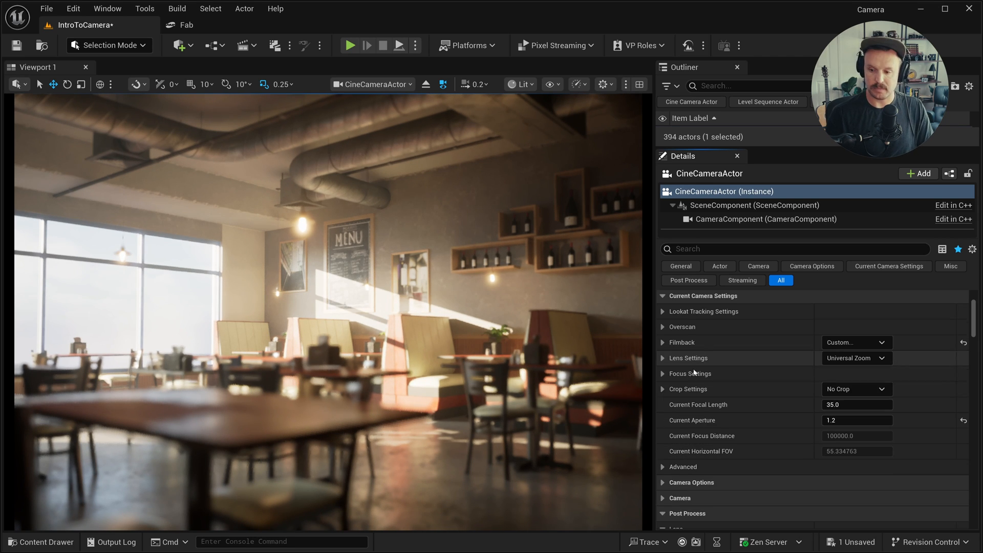
- Sample a manual focus distance of about 440 cm on the booths, checking with the debug focus plane
{"action": "left_click", "coordinate": [662, 374]}
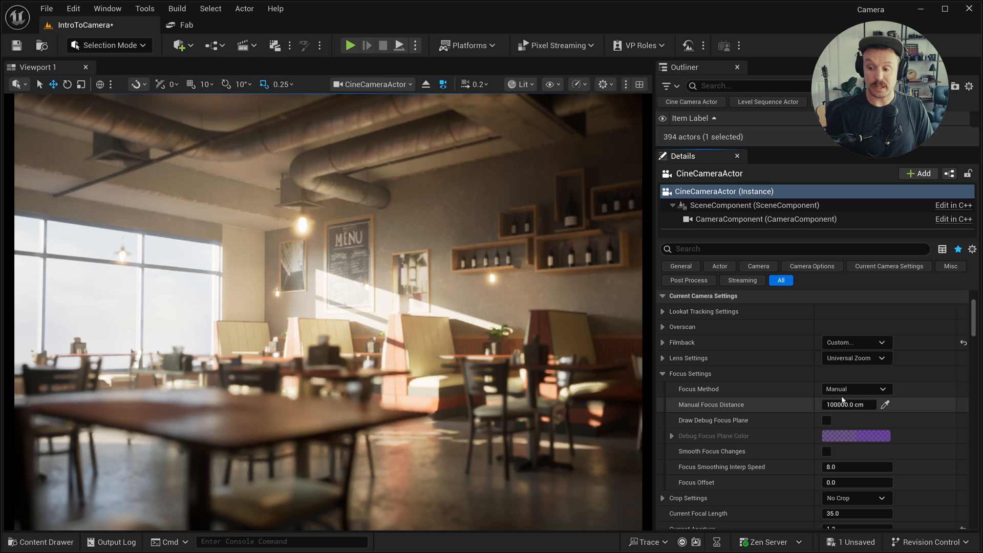
{"action": "left_click", "coordinate": [848, 404]}
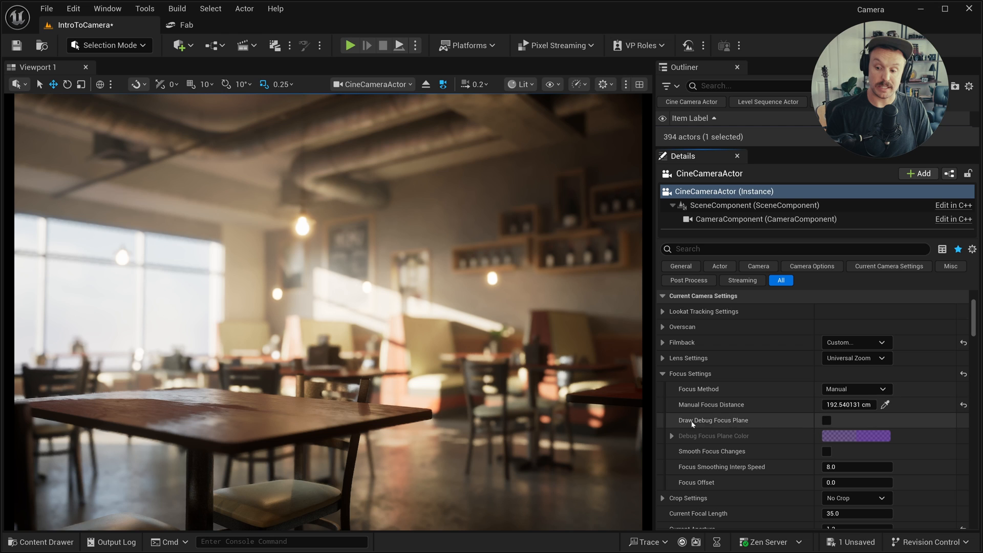
{"action": "left_click", "coordinate": [826, 420]}
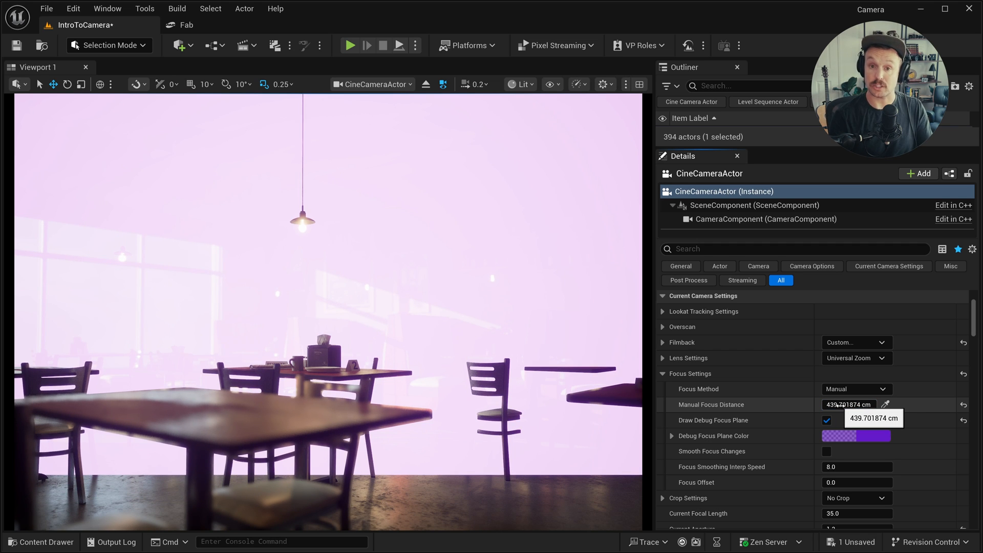
{"action": "left_click", "coordinate": [826, 420]}
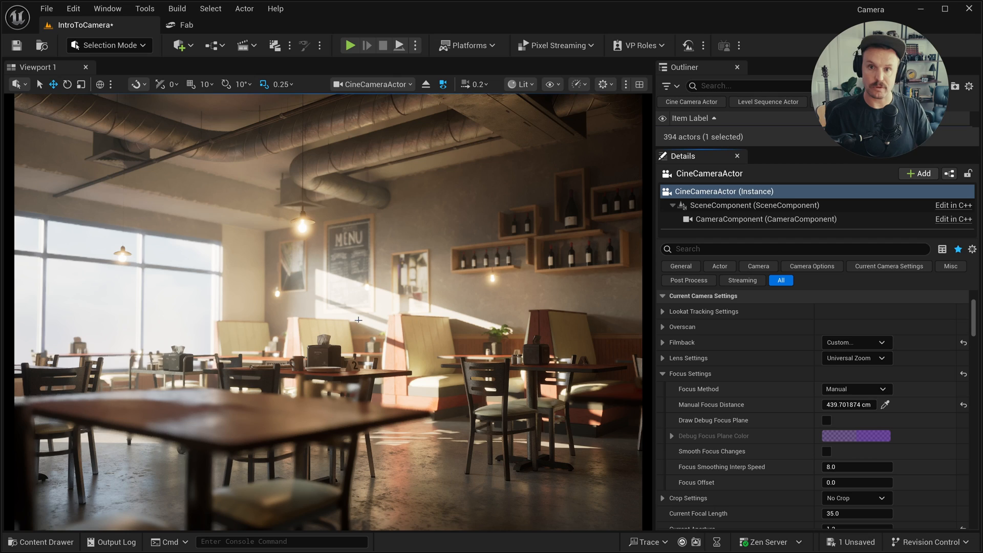
- Add an empty actor on a table, rename it 'Focus', and reselect the CineCameraActor
{"action": "left_click", "coordinate": [180, 45]}
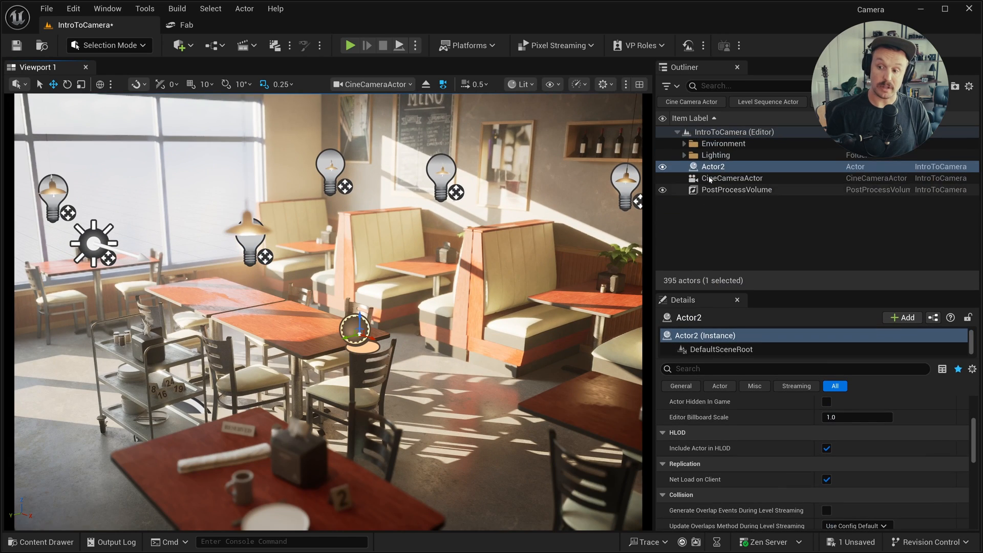
{"action": "double_click", "coordinate": [712, 166]}
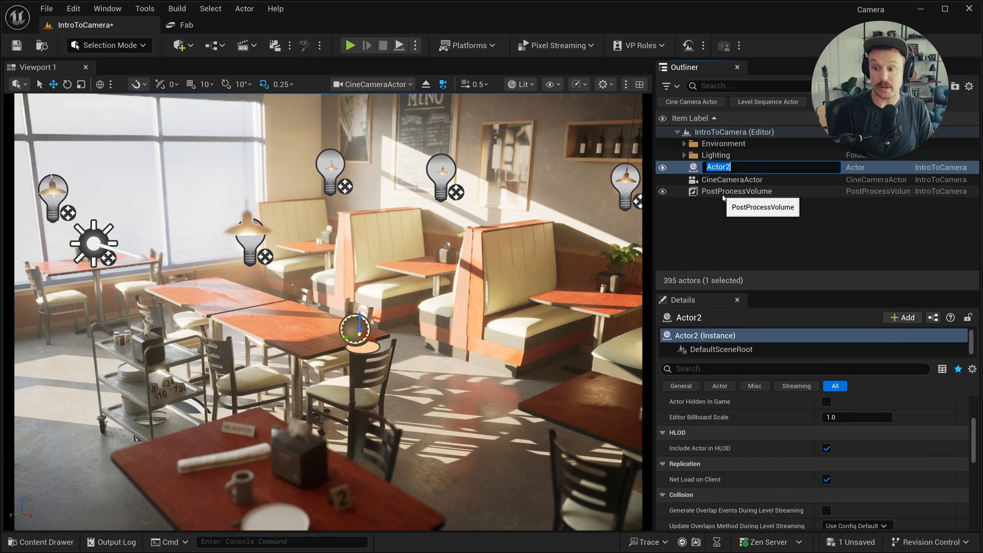
{"action": "type", "text": "Focus"}
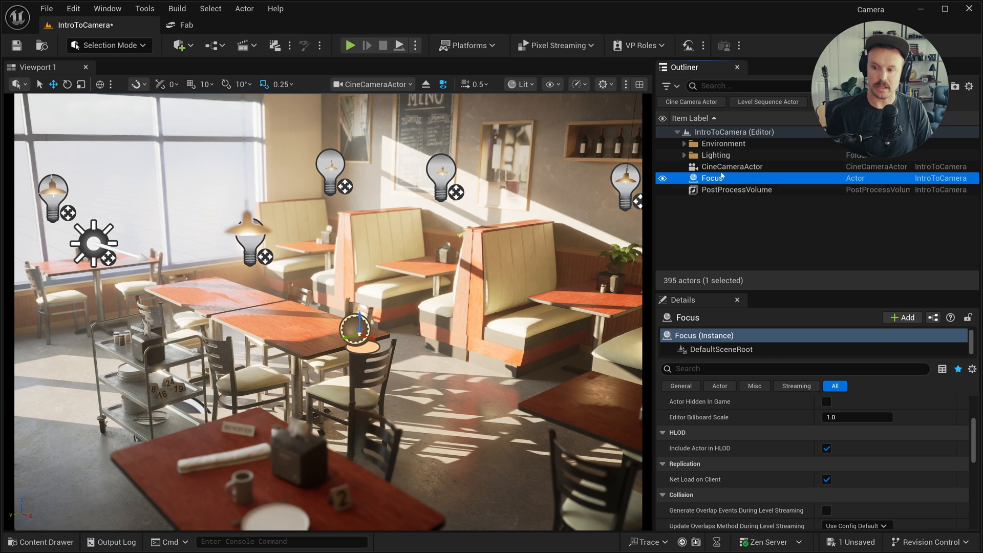
{"action": "left_click", "coordinate": [730, 166]}
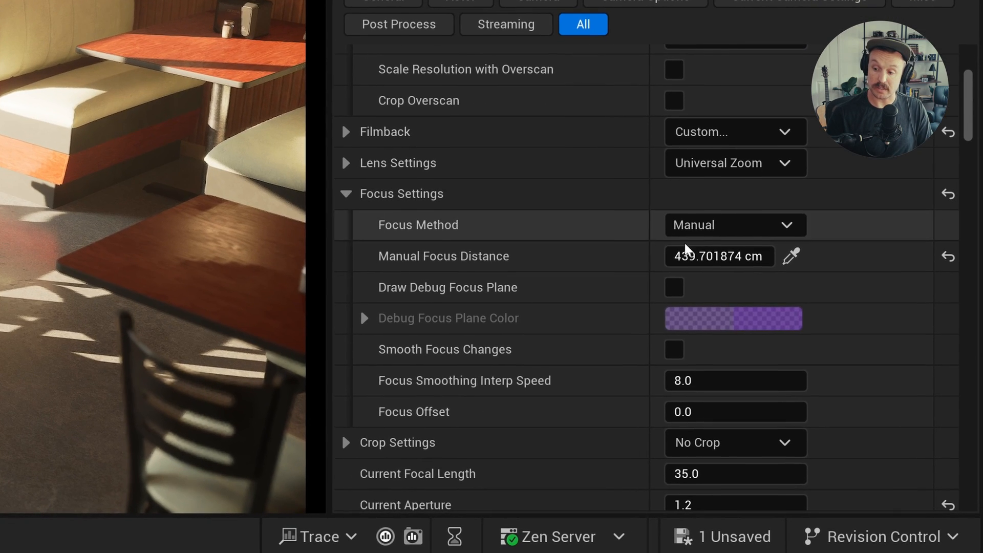
- Switch the focus method to Tracking and choose the Focus actor as Actor to Track
{"action": "left_click", "coordinate": [734, 224]}
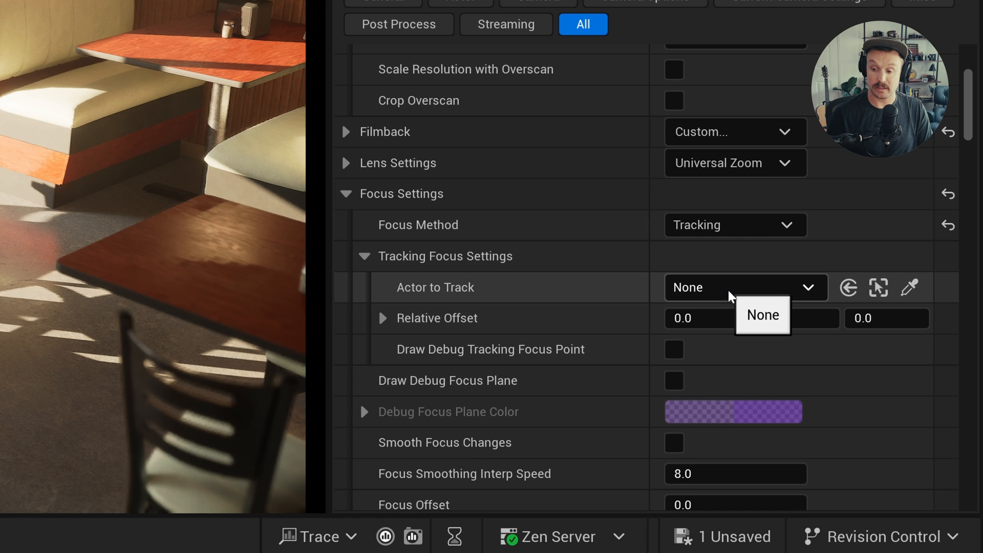
{"action": "scroll", "scroll_direction": "down", "scroll_amount": 3}
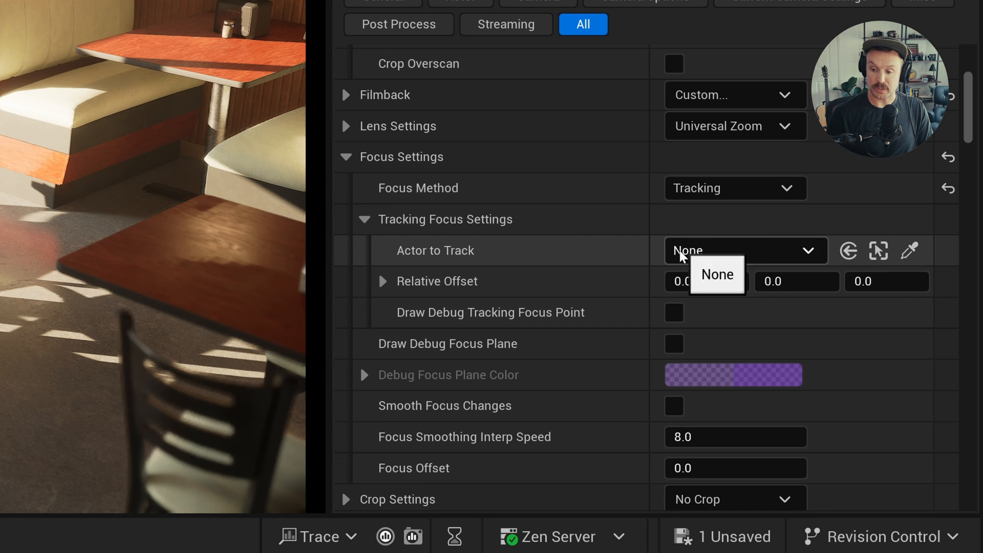
{"action": "left_click", "coordinate": [745, 249]}
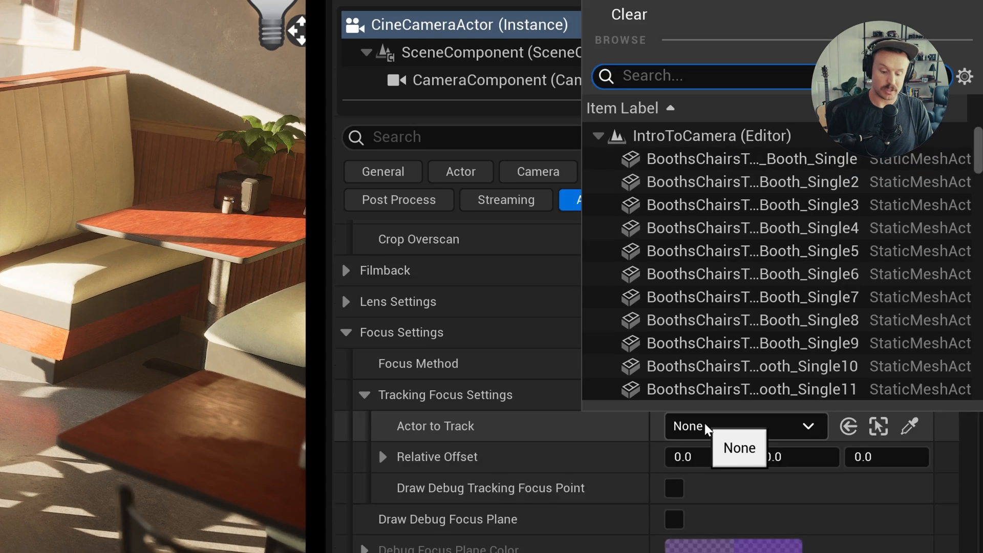
{"action": "type", "text": "focus"}
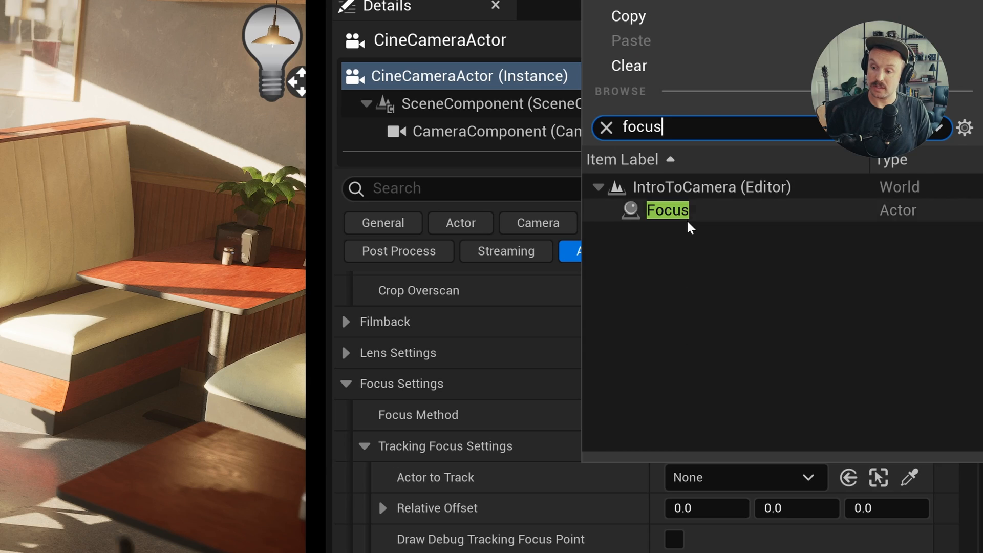
{"action": "left_click", "coordinate": [666, 210]}
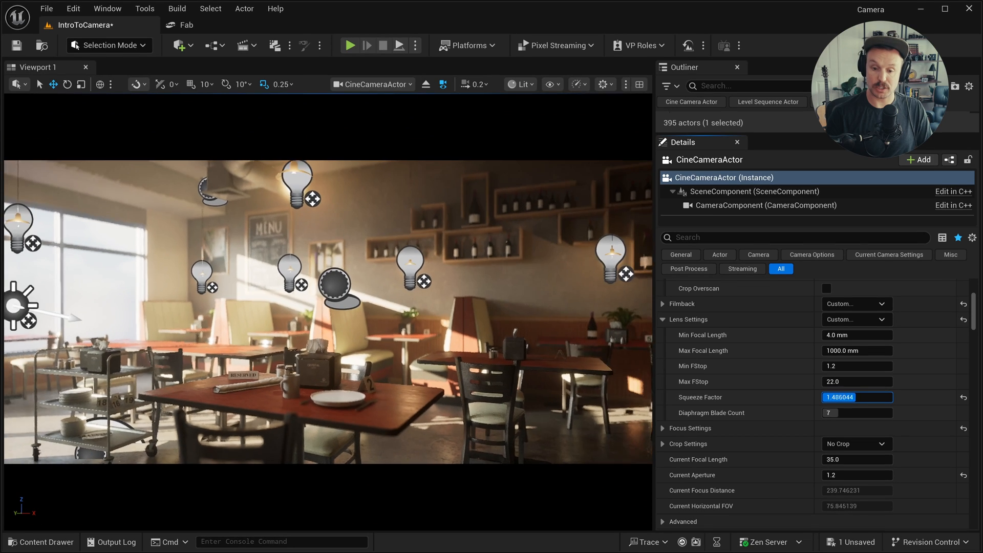
- Set Squeeze Factor to 2.0 and Current Focal Length to 50 mm in Lens Settings
{"action": "type", "text": "2.0"}
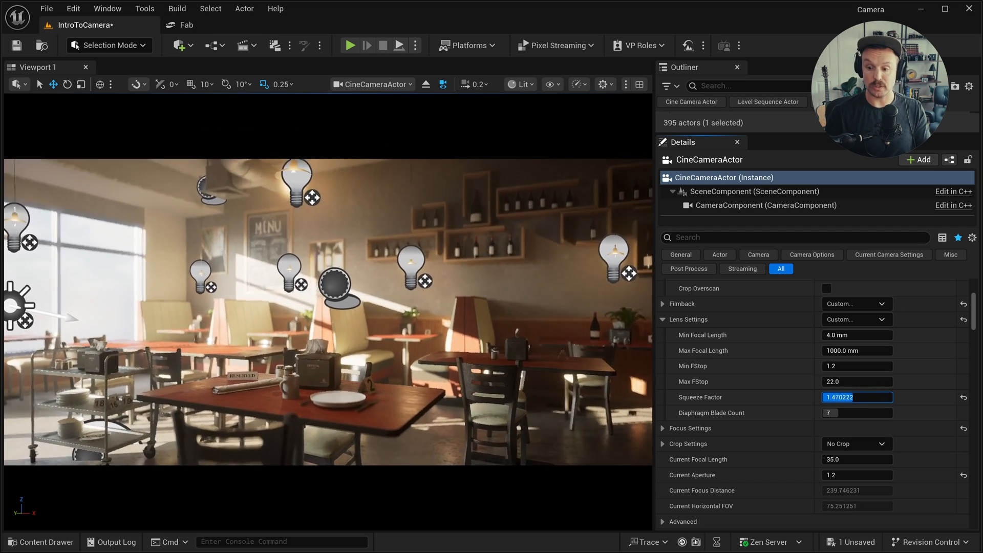
{"action": "type", "text": "50"}
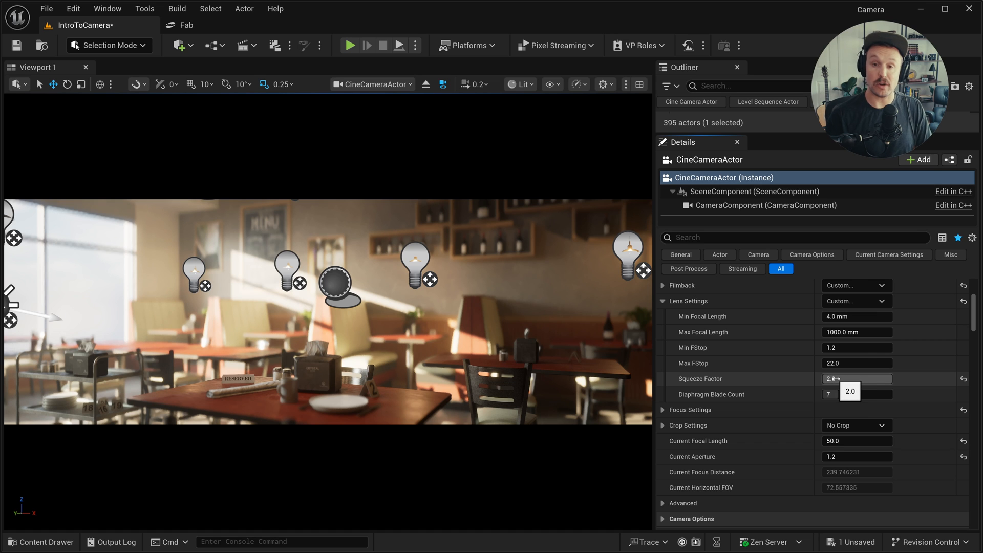
{"action": "left_click_drag", "start_coordinate": [840, 379], "coordinate": [830, 378]}
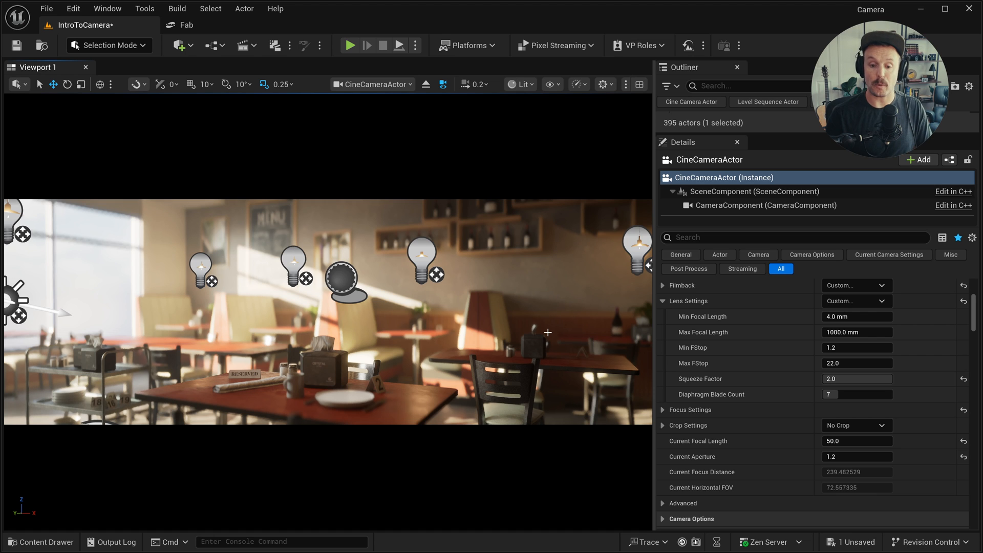
{"action": "mouse_move", "coordinate": [517, 325]}
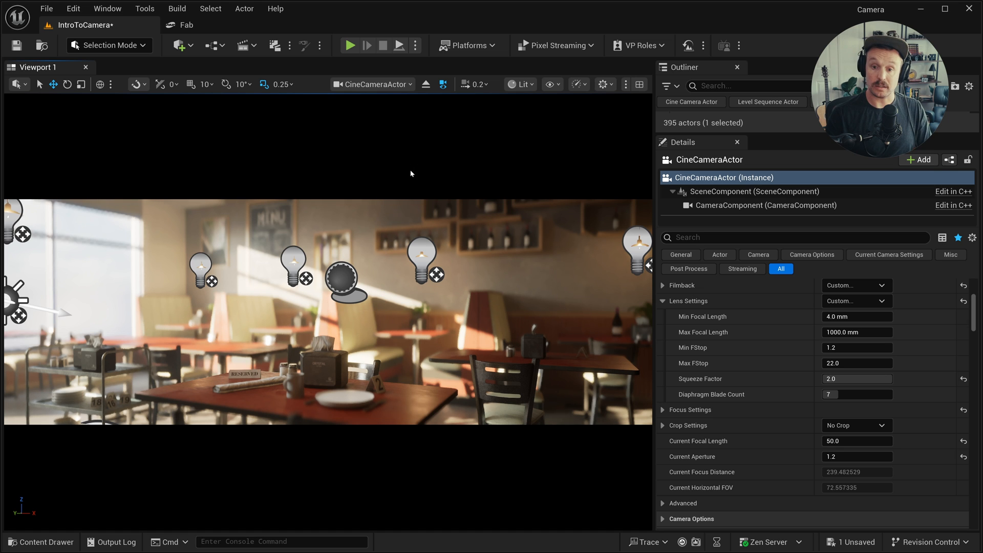
- Enable a 2.4:1 Letterbox Mask with a red tint plus a centre Crosshair overlay
{"action": "left_click", "coordinate": [371, 84]}
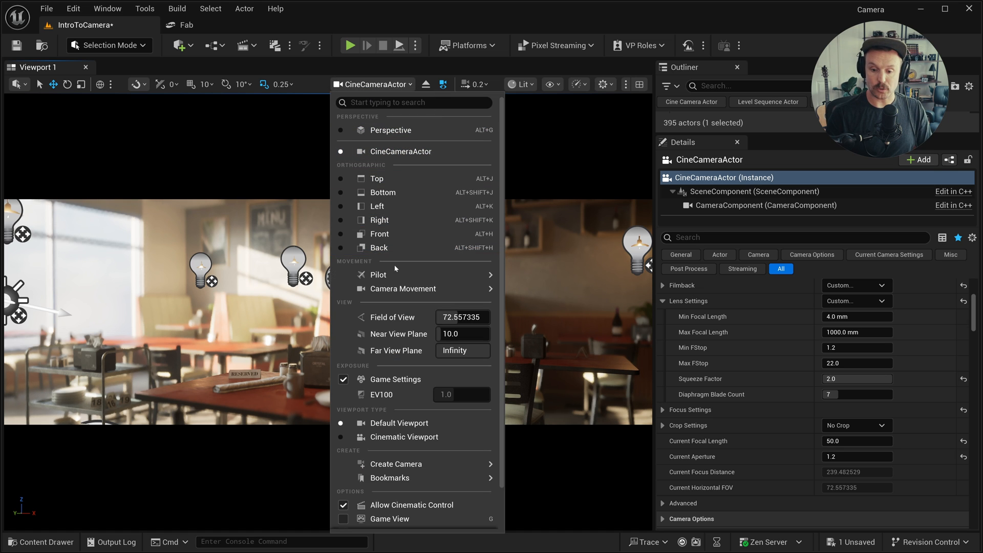
{"action": "mouse_move", "coordinate": [405, 437]}
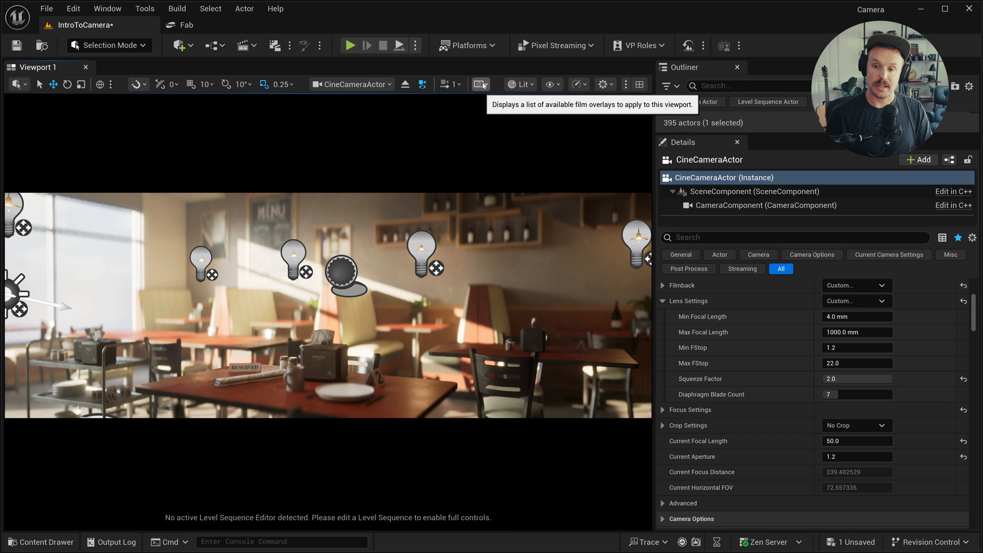
{"action": "left_click", "coordinate": [479, 84]}
{"action": "type", "text": "2.4"}
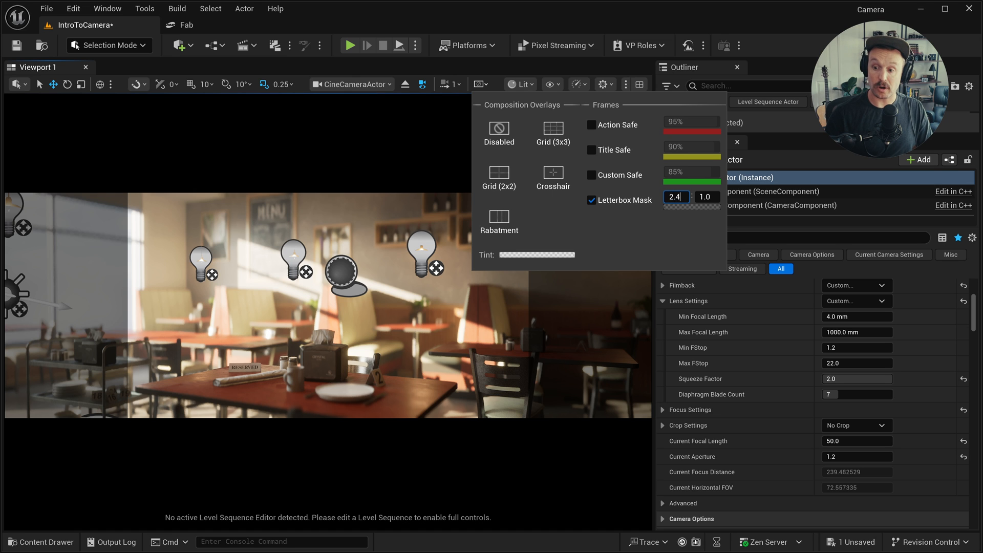
{"action": "left_click", "coordinate": [535, 254]}
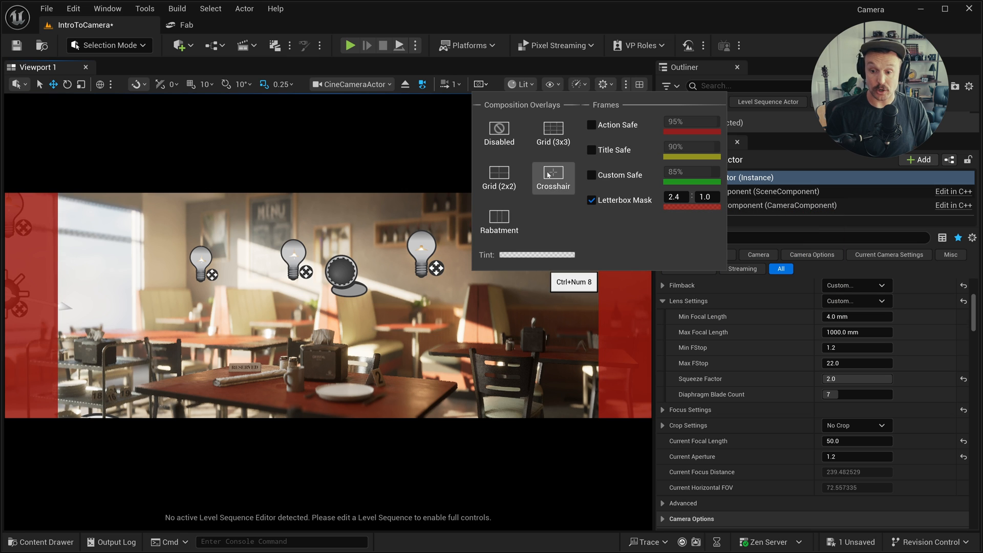
{"action": "left_click", "coordinate": [535, 255]}
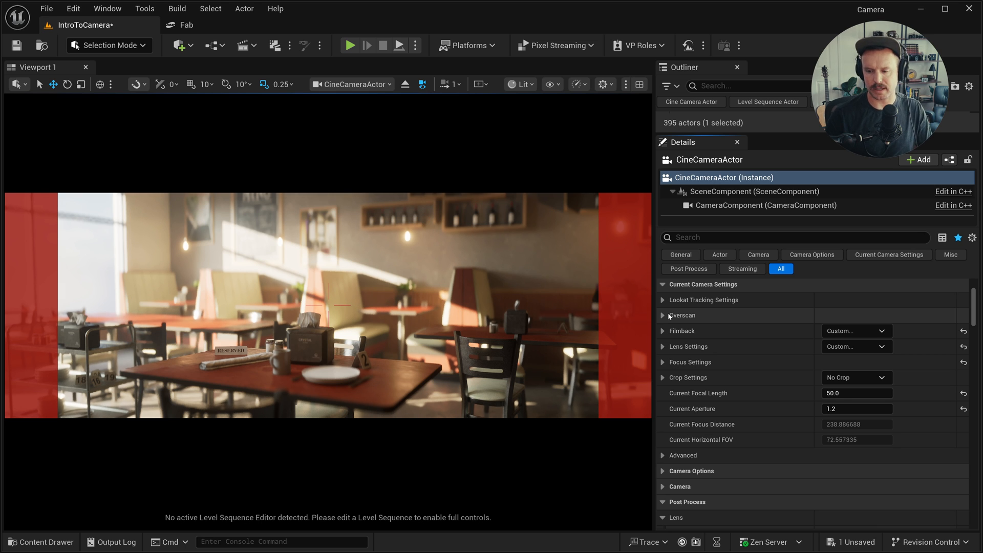
{"action": "left_click", "coordinate": [662, 378]}
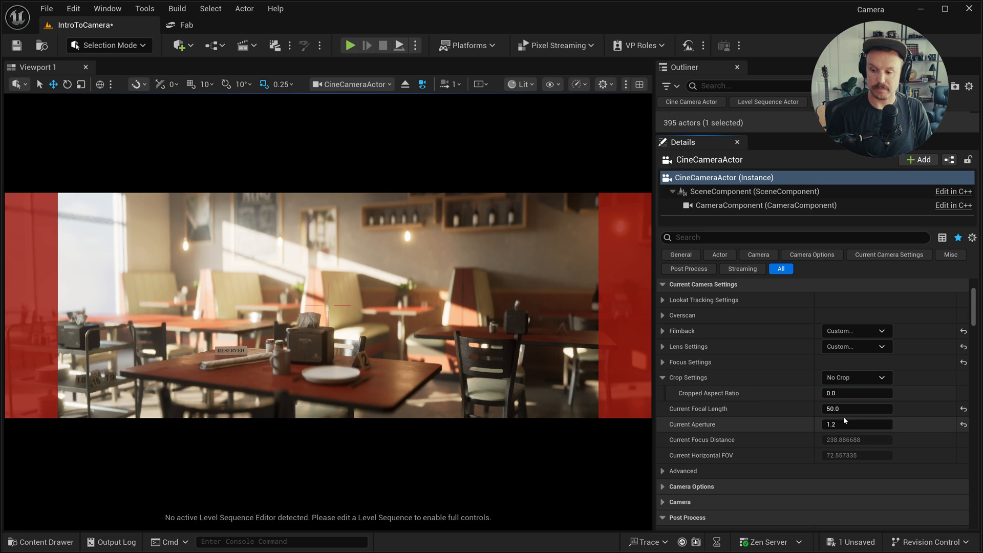
{"action": "left_click", "coordinate": [854, 376]}
{"action": "type", "text": "2.4"}
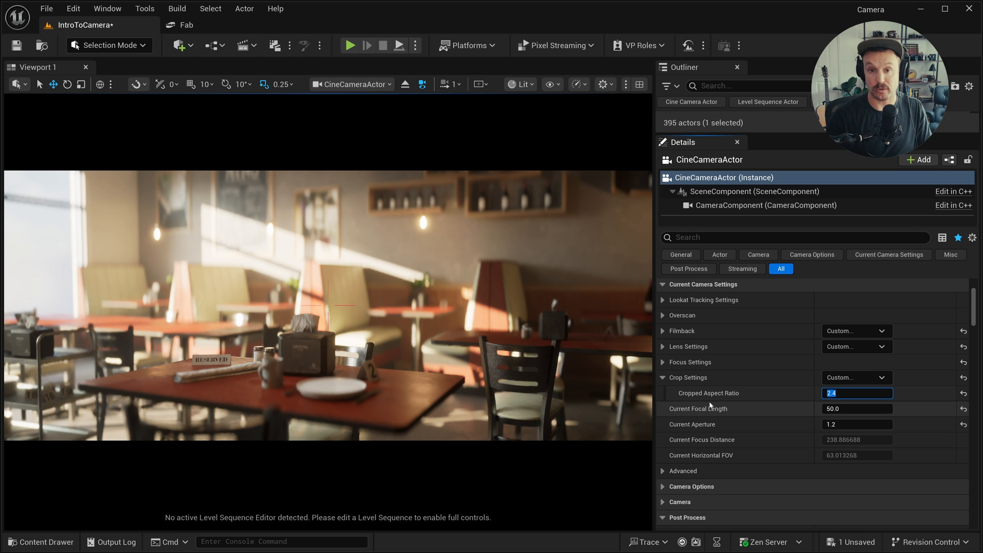
{"action": "left_click", "coordinate": [856, 377]}
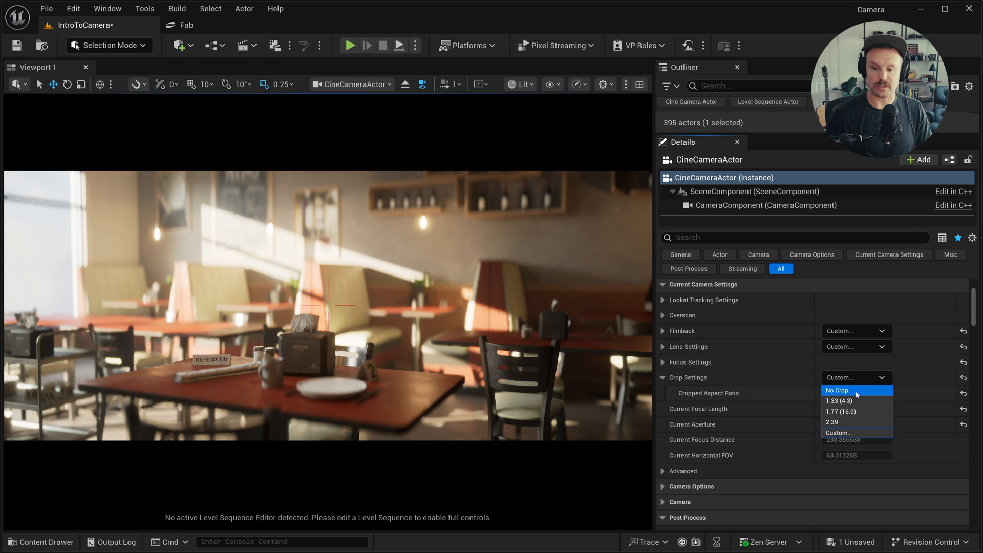
{"action": "left_click", "coordinate": [836, 390]}
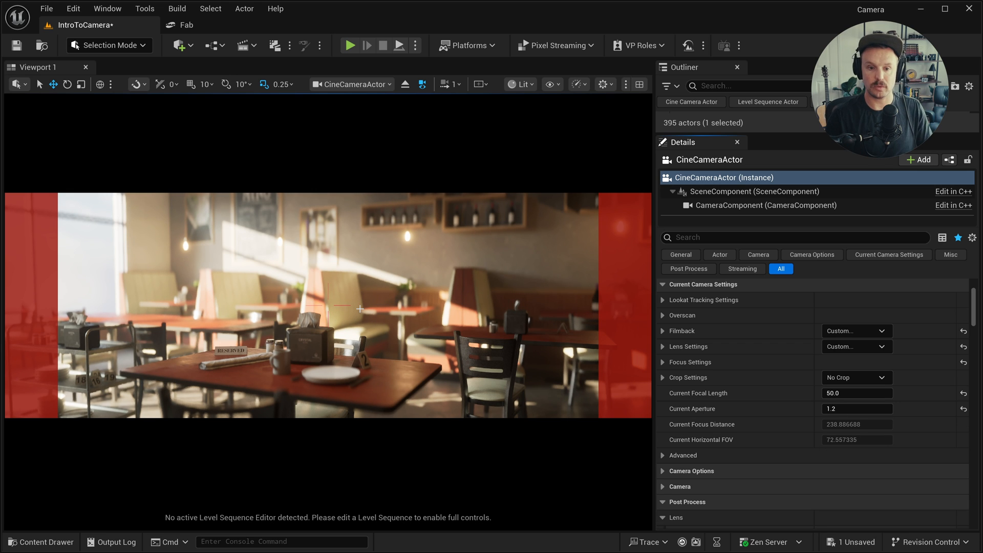
- Add the Scanned 3D People Pack to the project from its Fab page
{"action": "left_click", "coordinate": [179, 45]}
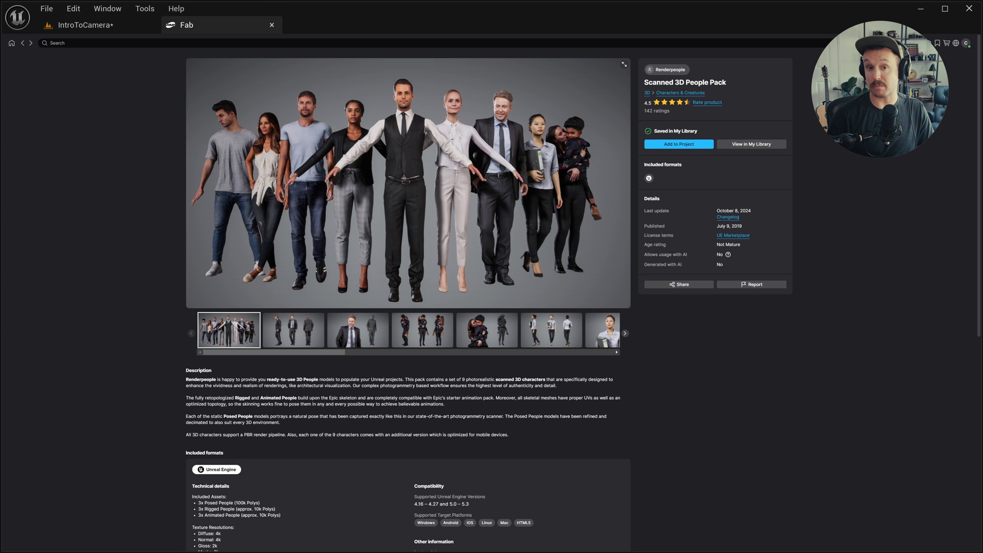
{"action": "mouse_move", "coordinate": [676, 115]}
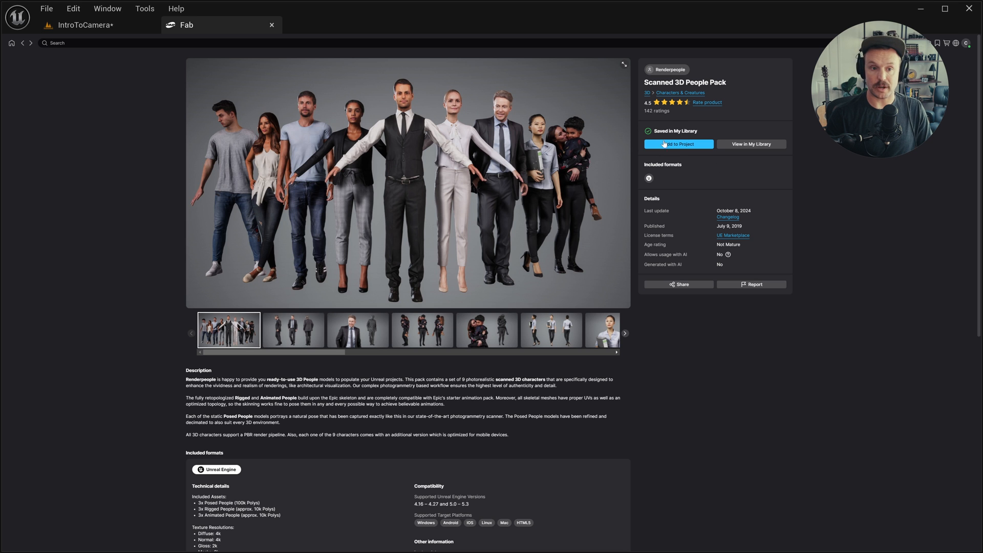
{"action": "left_click", "coordinate": [82, 24]}
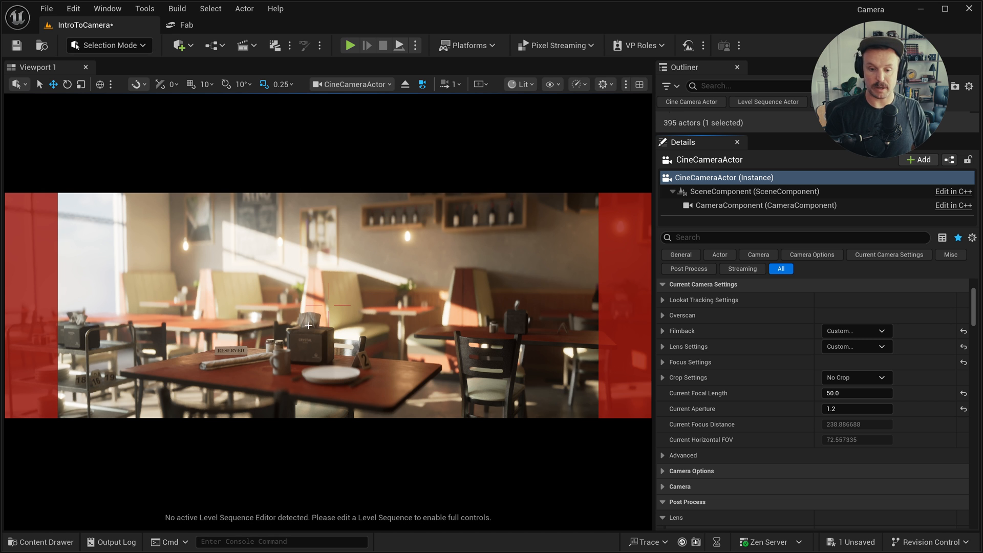
- Bring rp_dennis_posed_004 from the pack's static meshes into the café and leave the cine camera view
{"action": "left_click", "coordinate": [40, 541]}
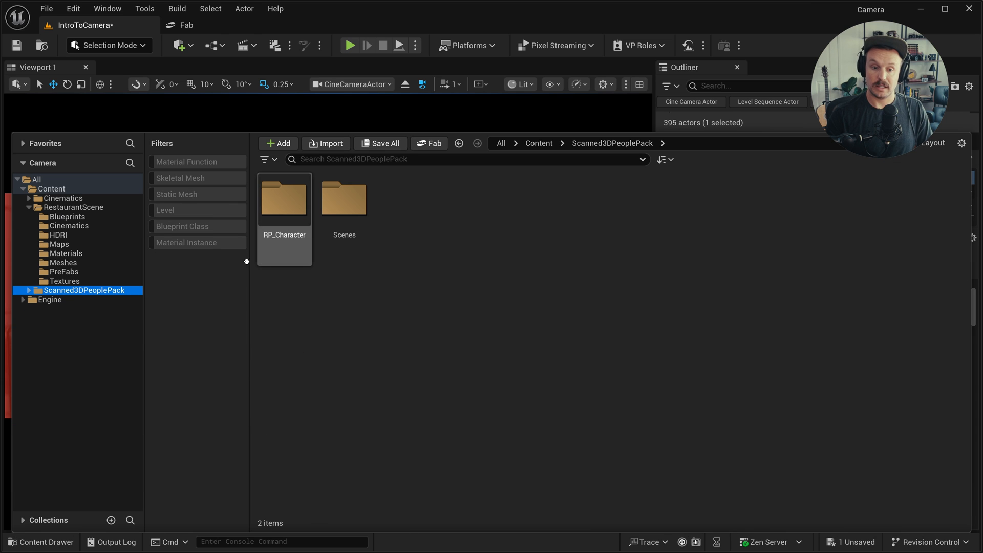
{"action": "left_click", "coordinate": [178, 194]}
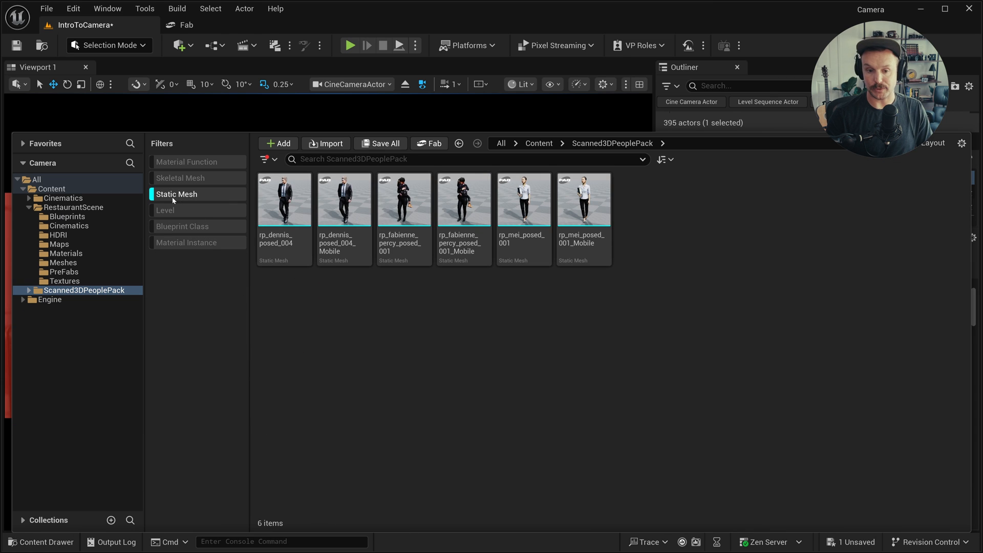
{"action": "mouse_move", "coordinate": [256, 232]}
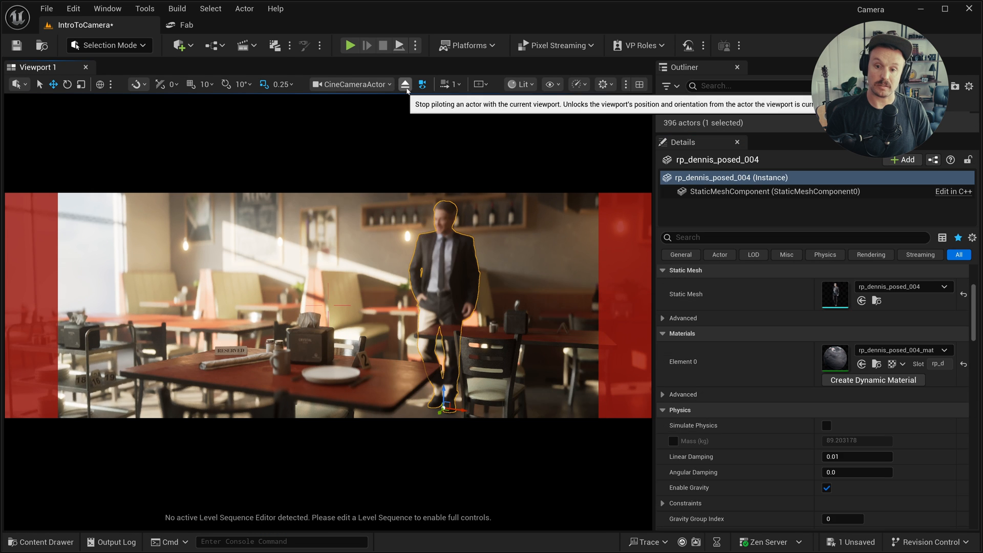
{"action": "left_click", "coordinate": [404, 84]}
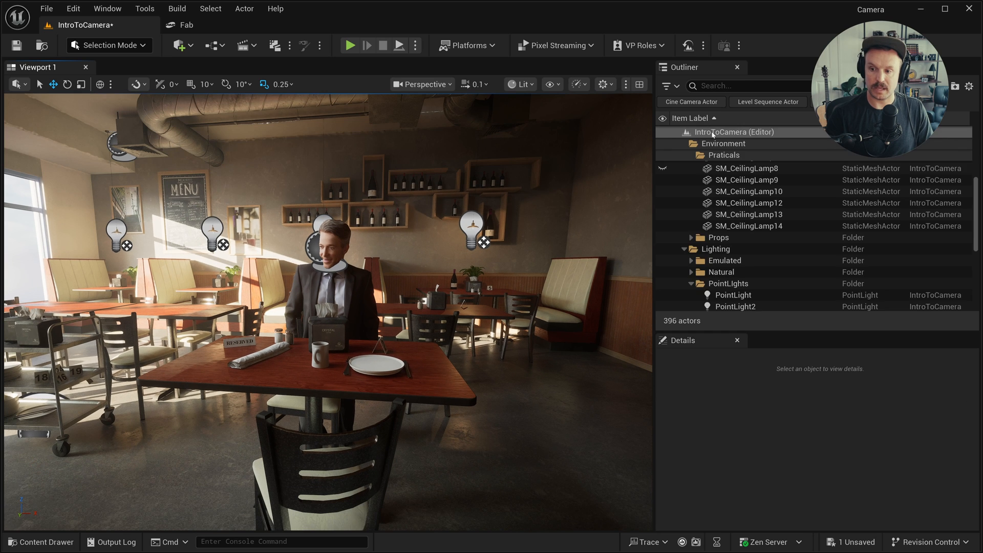
- Parent the Focus actor under rp_dennis_posed_004 and place it at his eye
{"action": "left_click", "coordinate": [684, 143]}
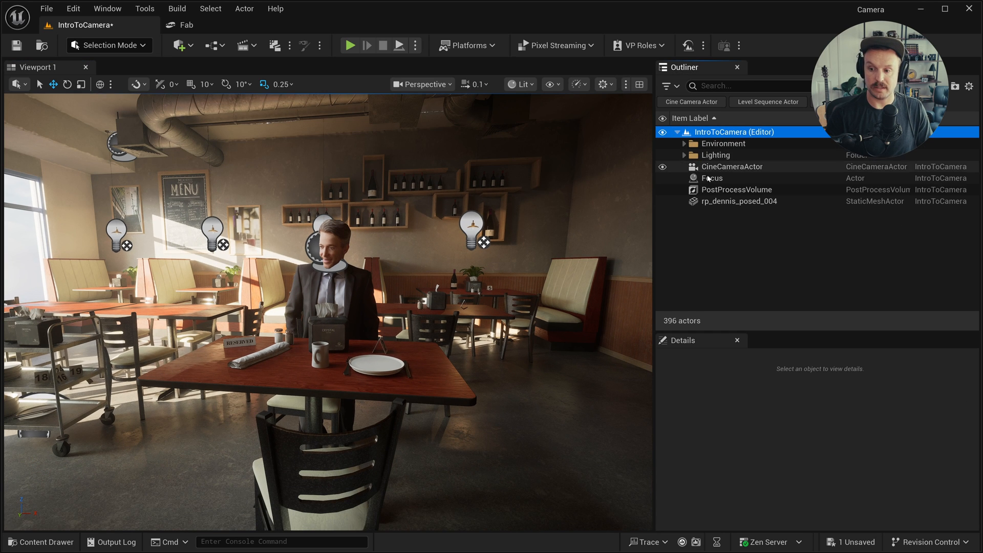
{"action": "left_click", "coordinate": [711, 177]}
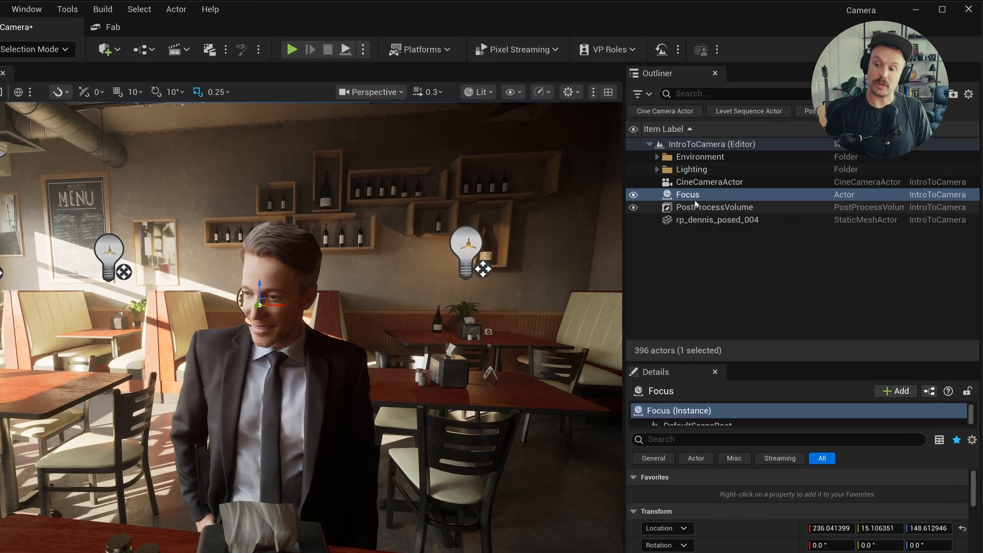
{"action": "left_click_drag", "start_coordinate": [687, 195], "coordinate": [688, 207]}
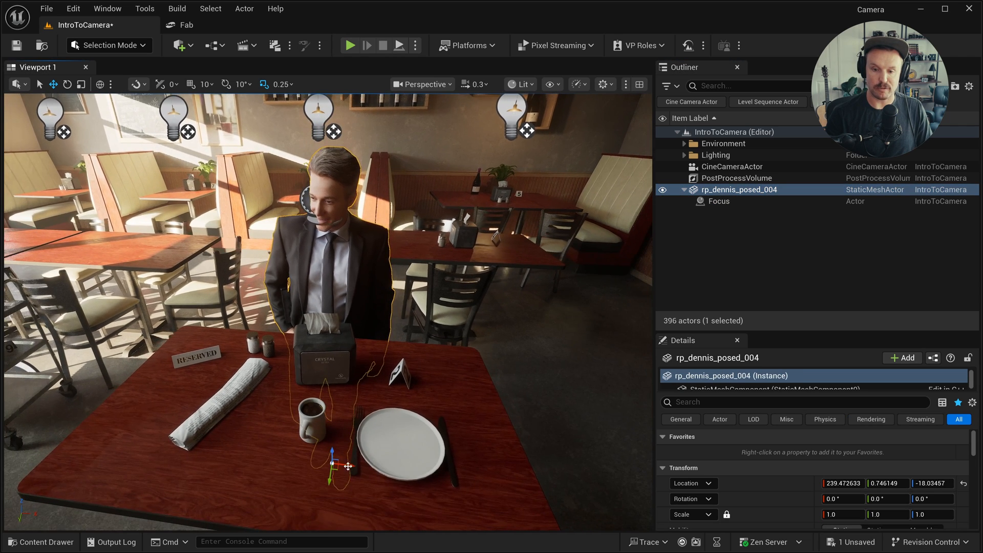
{"action": "left_click", "coordinate": [719, 202]}
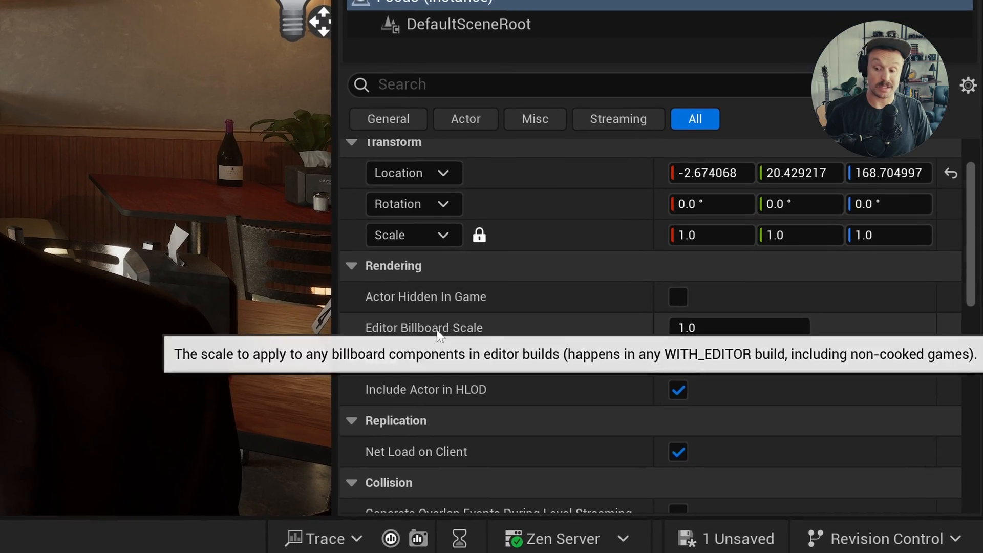
- View through the CineCameraActor and set its Cropped Aspect Ratio to 2.4
{"action": "left_click", "coordinate": [739, 327]}
{"action": "type", "text": "0"}
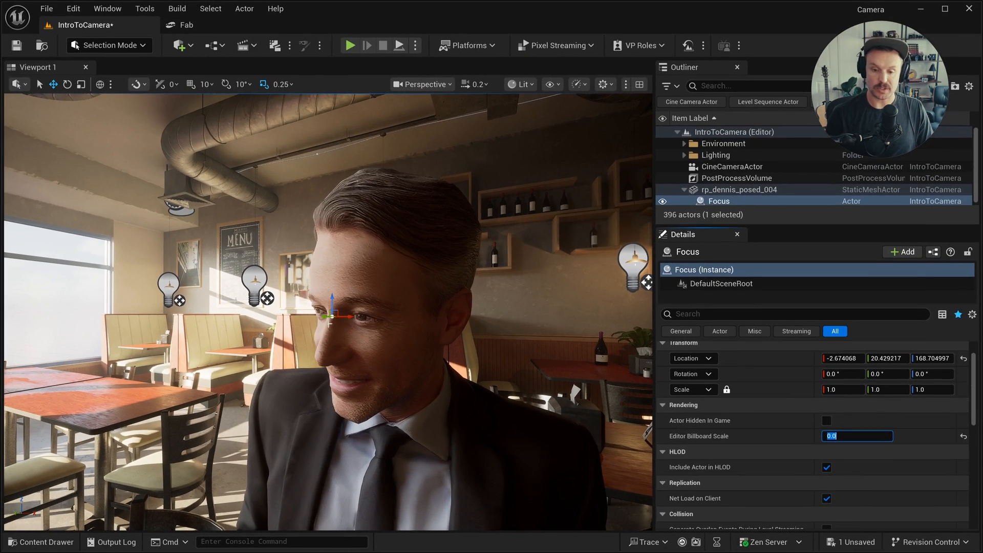
{"action": "left_click", "coordinate": [421, 84]}
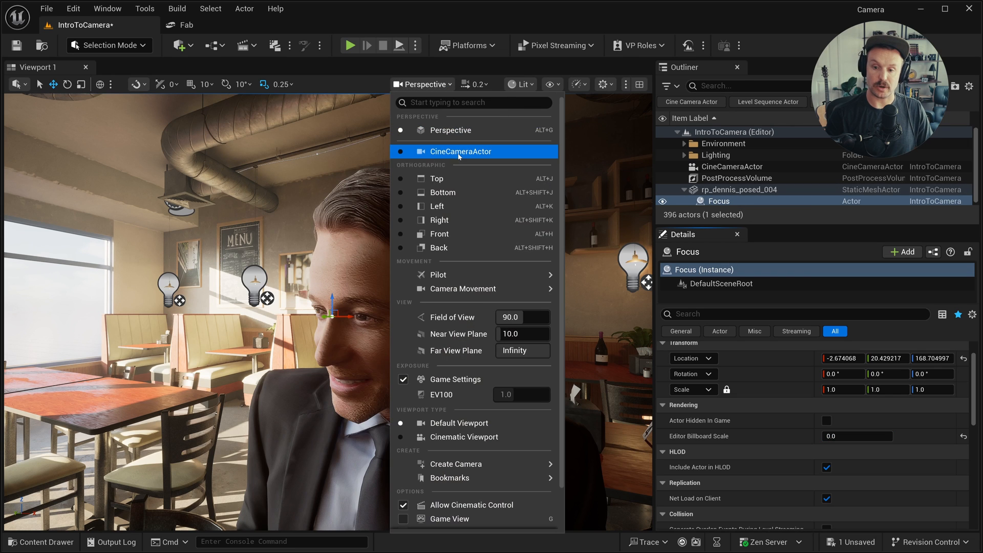
{"action": "left_click", "coordinate": [460, 152]}
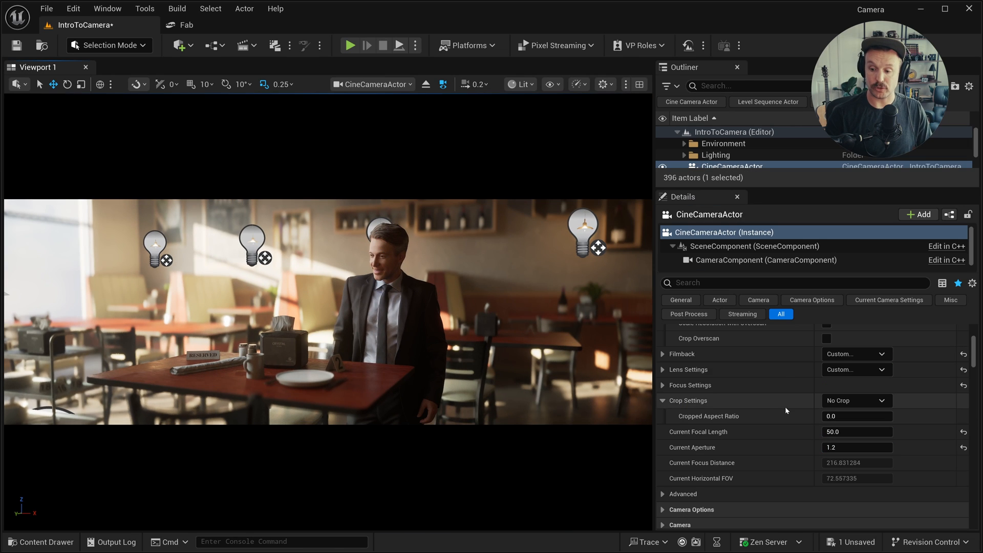
{"action": "left_click", "coordinate": [855, 401]}
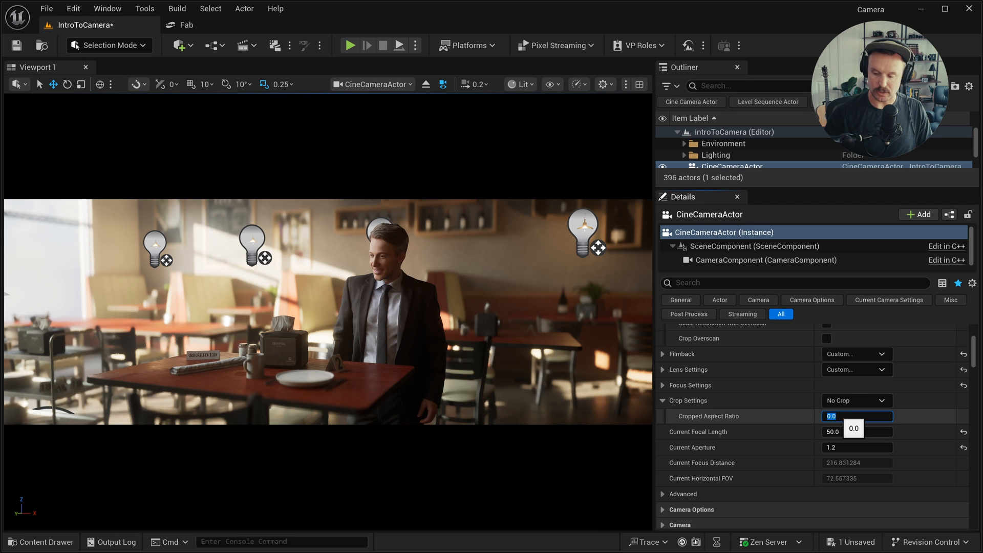
{"action": "type", "text": "2.4"}
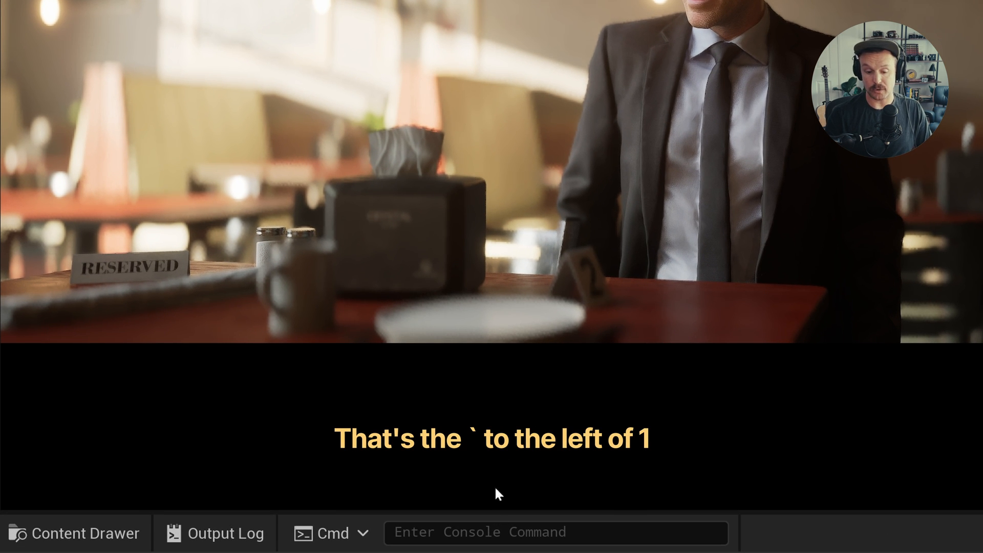
- Run the console command HighResShot 1920x800 to capture the shot
{"action": "left_click", "coordinate": [553, 531]}
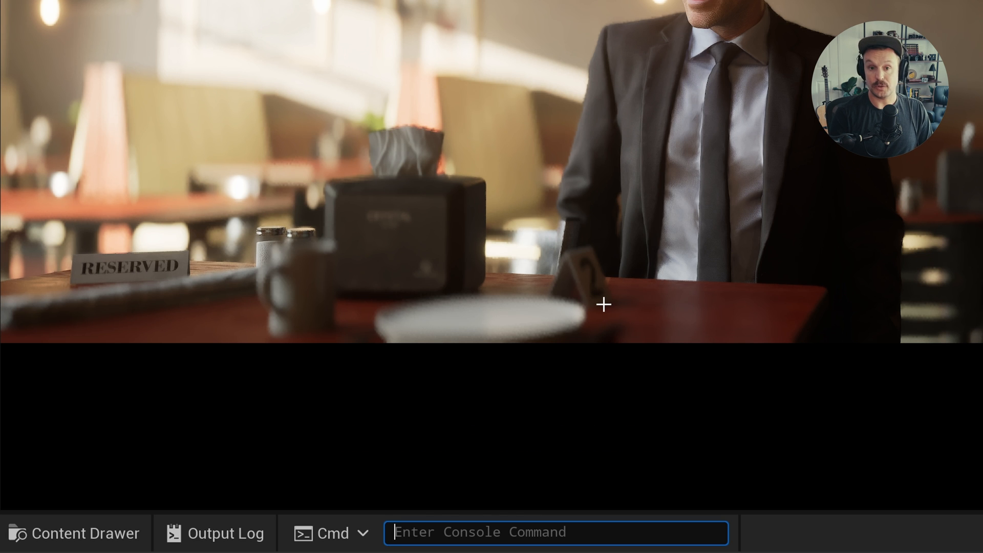
{"action": "type", "text": "highres"}
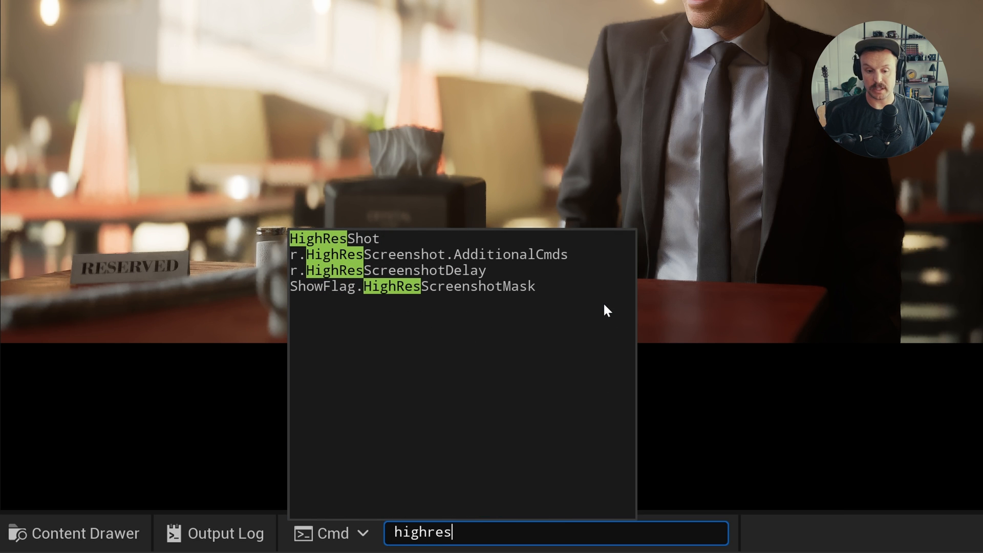
{"action": "left_click", "coordinate": [335, 238]}
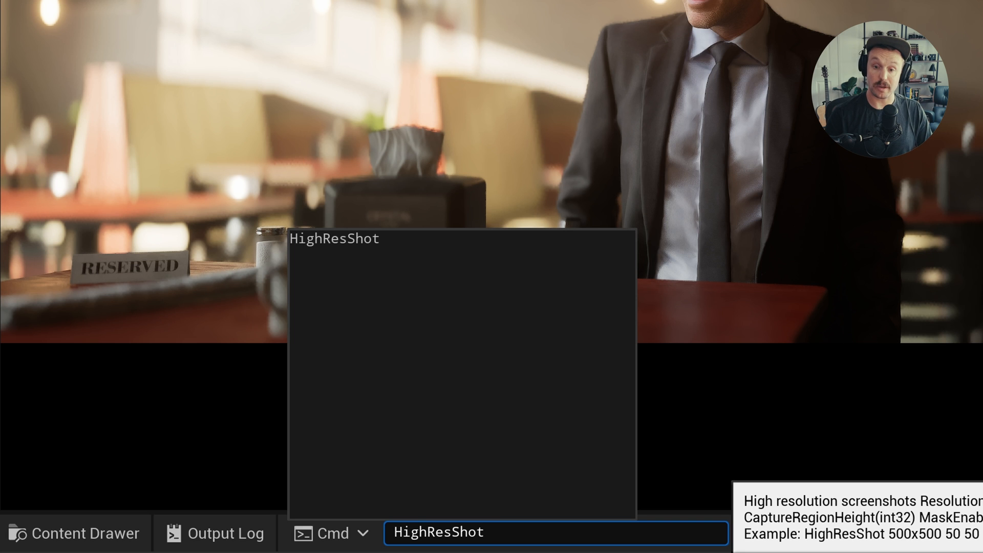
{"action": "type", "text": "1920"}
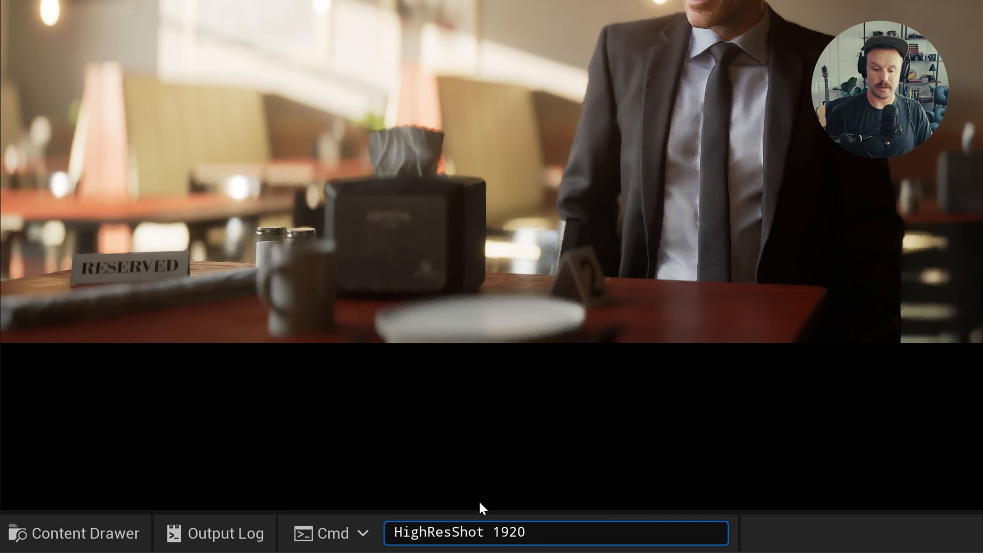
{"action": "type", "text": "x800"}
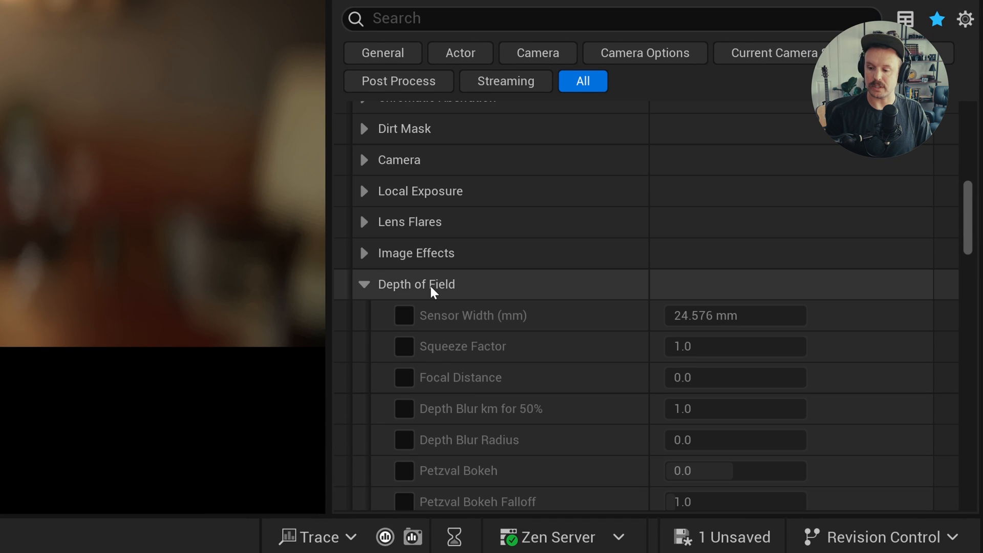
- Enable Petzval Bokeh and its falloff in Depth of Field, entering 10.0 and 1.76
{"action": "scroll", "scroll_direction": "down", "scroll_amount": 3}
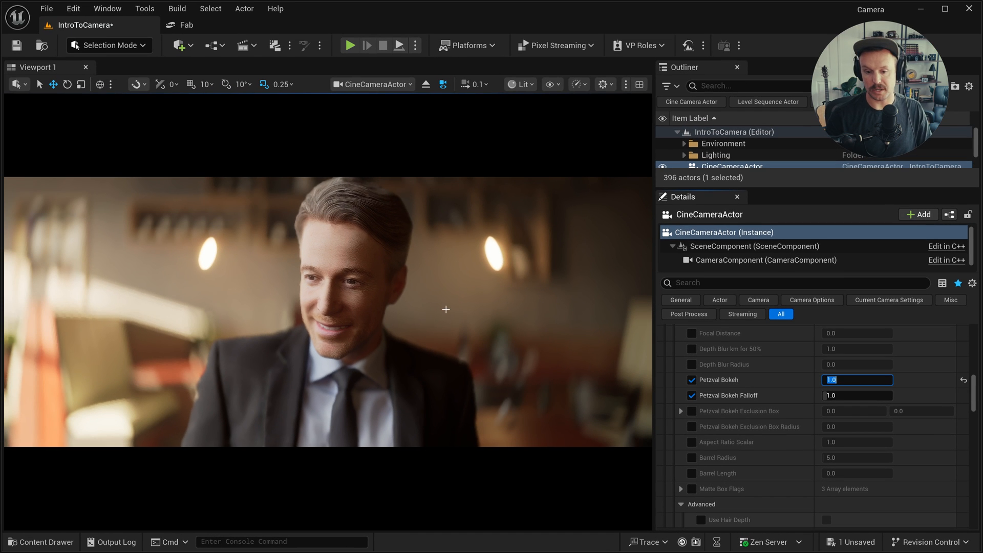
{"action": "type", "text": "10.0"}
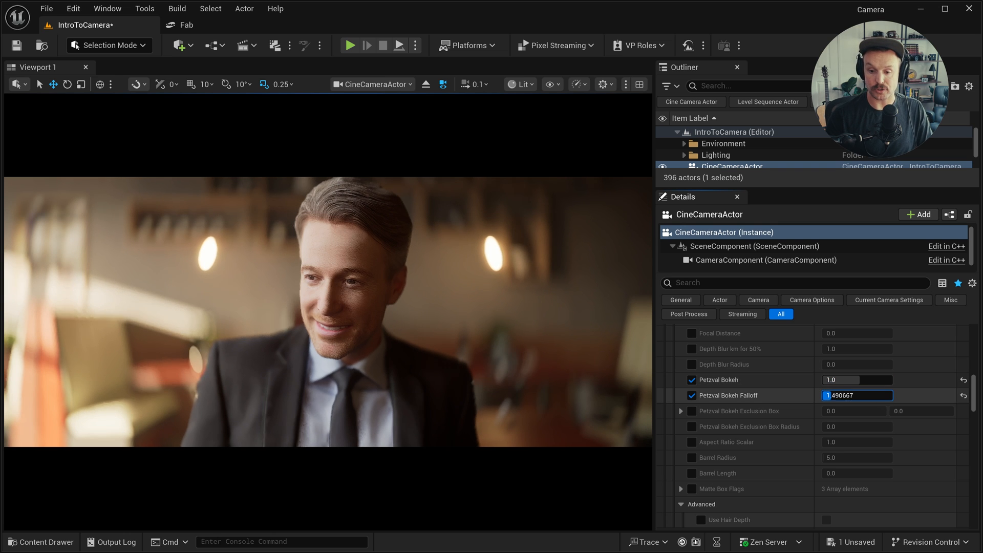
{"action": "type", "text": "1.76"}
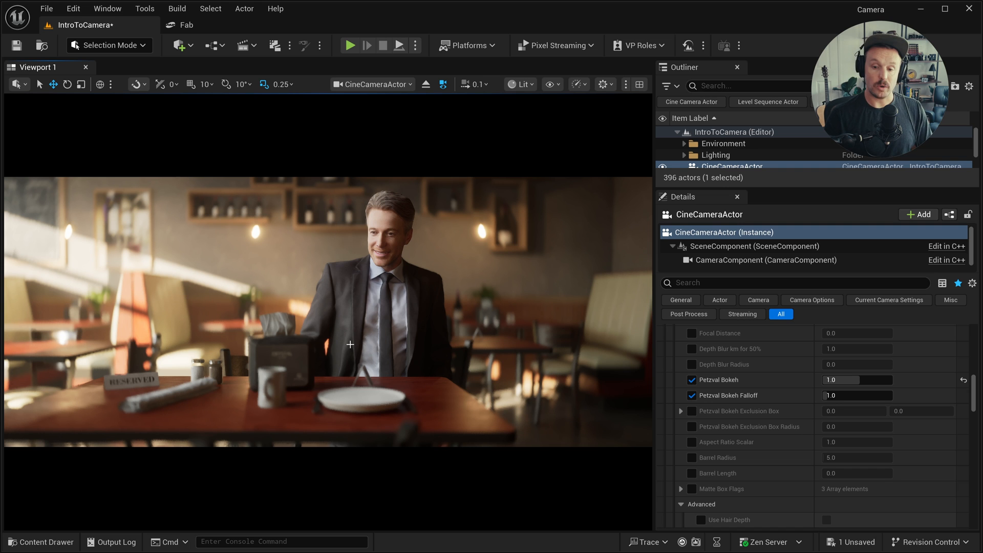
{"action": "mouse_move", "coordinate": [350, 367]}
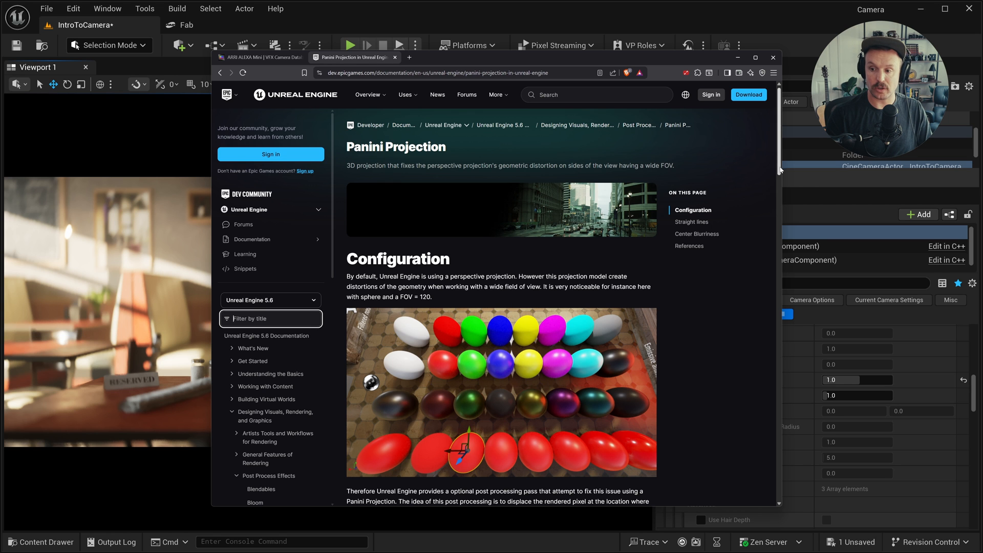
- Read the r.LensDistortion.Panini.D entry in the docs and minimize the browser
{"action": "scroll", "scroll_direction": "down", "scroll_amount": 3}
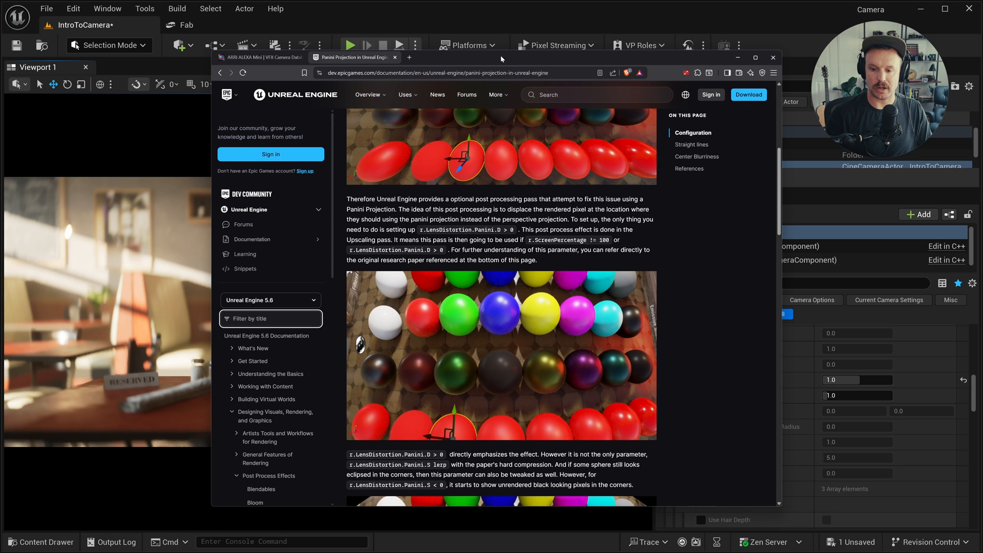
{"action": "left_click", "coordinate": [772, 57]}
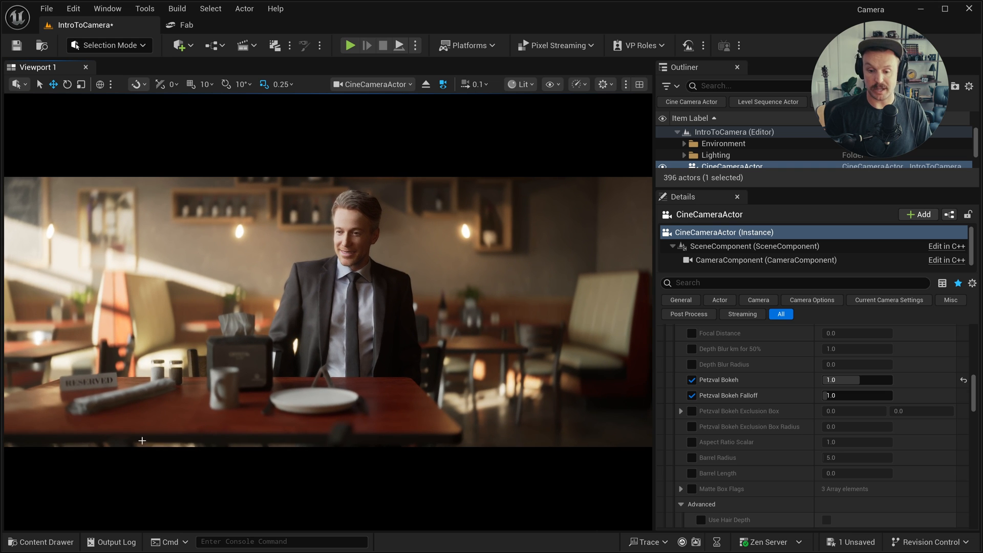
{"action": "mouse_move", "coordinate": [283, 416]}
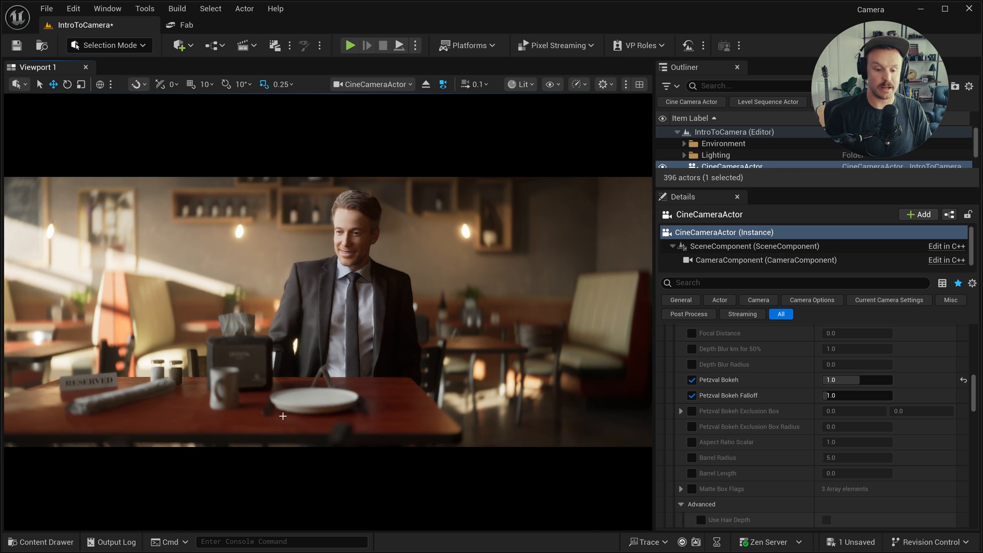
- Enter the r.LensDistortion.Panini.D console command to distort the camera view
{"action": "left_click", "coordinate": [281, 540]}
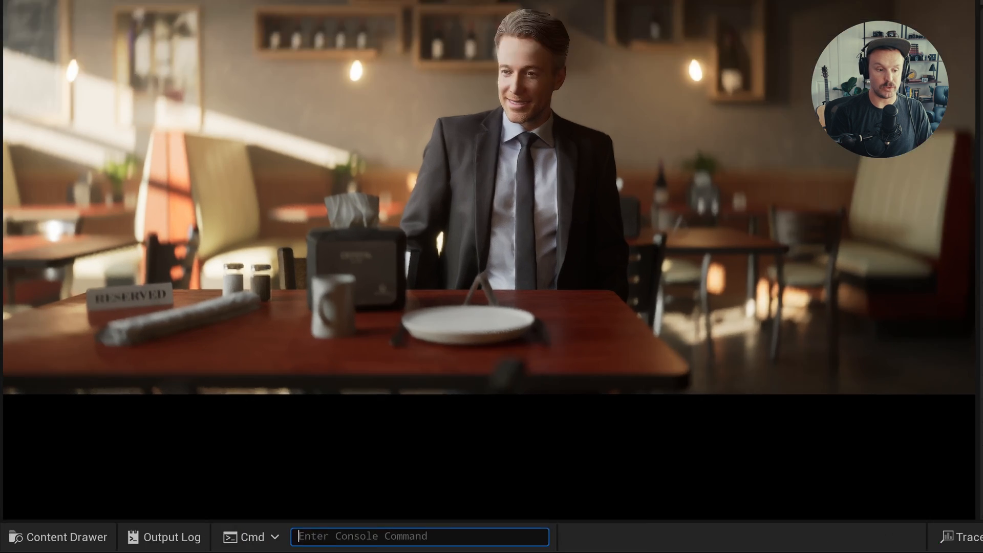
{"action": "type", "text": "r.LensDistortion.Panini.D"}
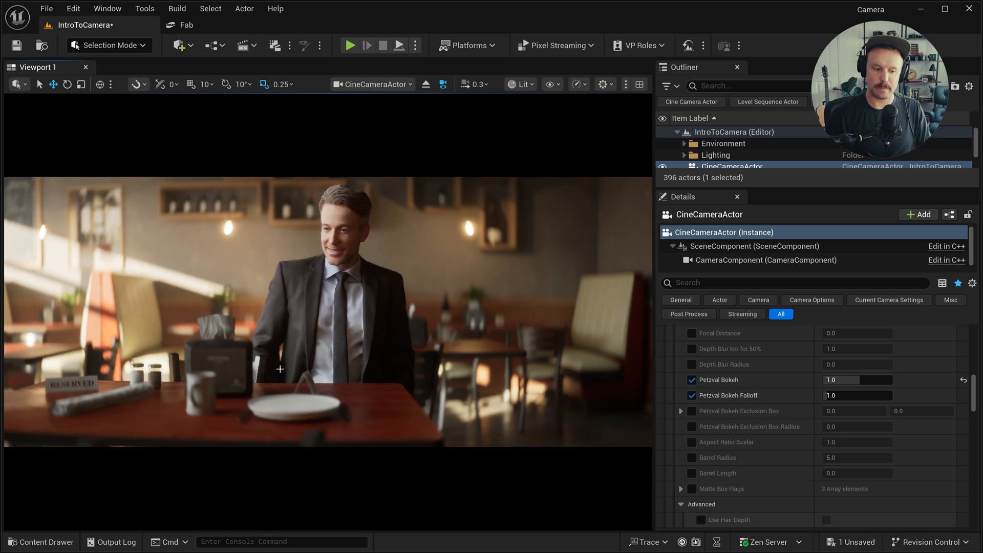
{"action": "type", "text": "panini"}
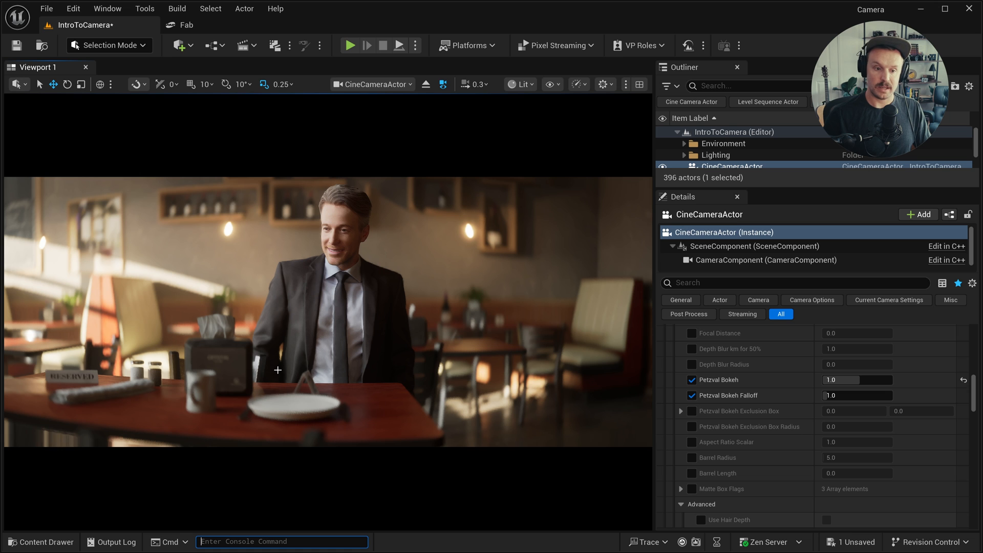
{"action": "mouse_move", "coordinate": [57, 198]}
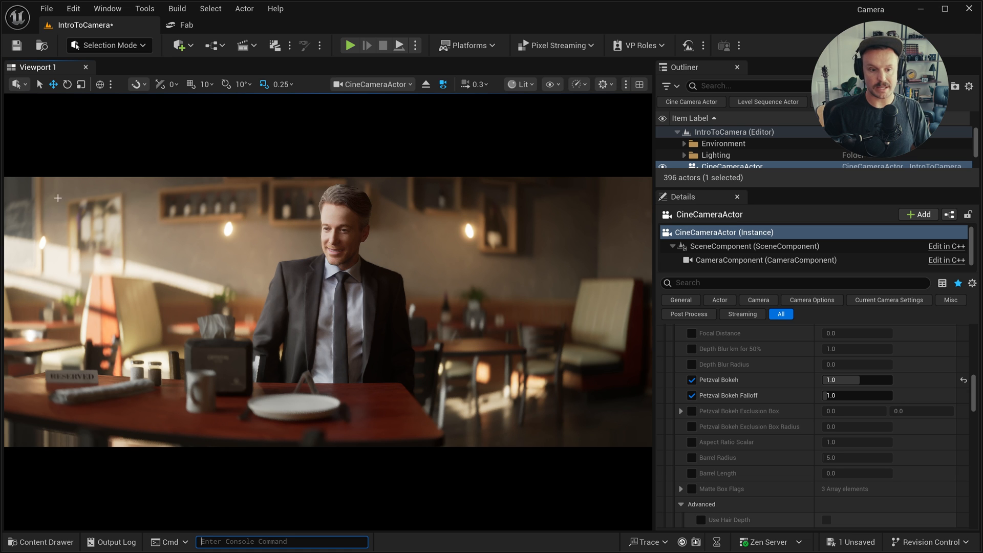
{"action": "mouse_move", "coordinate": [625, 297]}
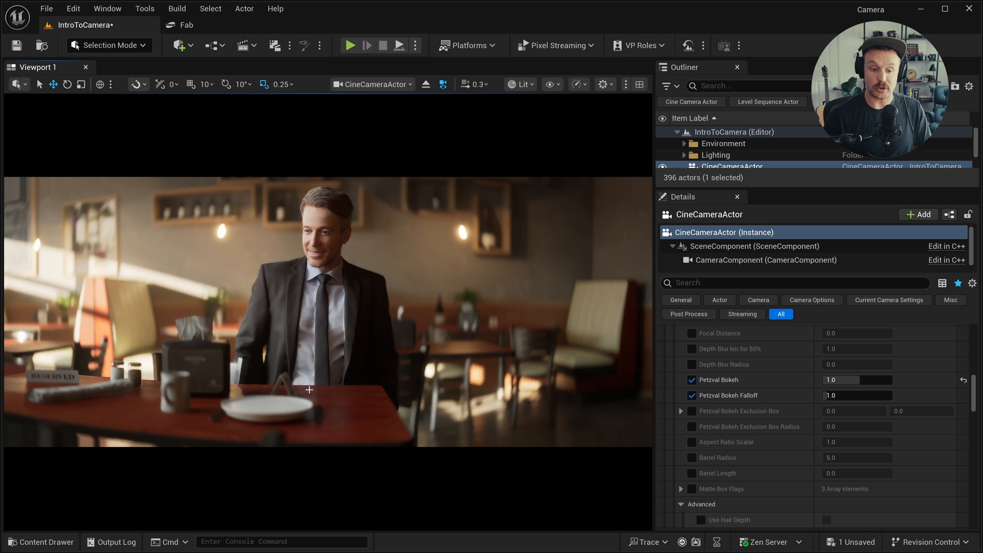
{"action": "mouse_move", "coordinate": [244, 322]}
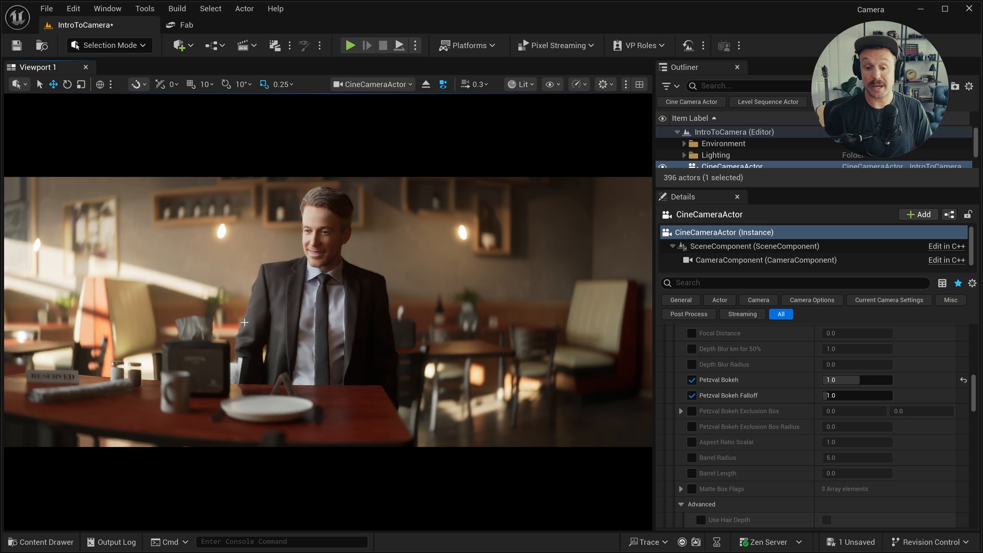
{"action": "type", "text": "r.LensDistortion.Panini.D"}
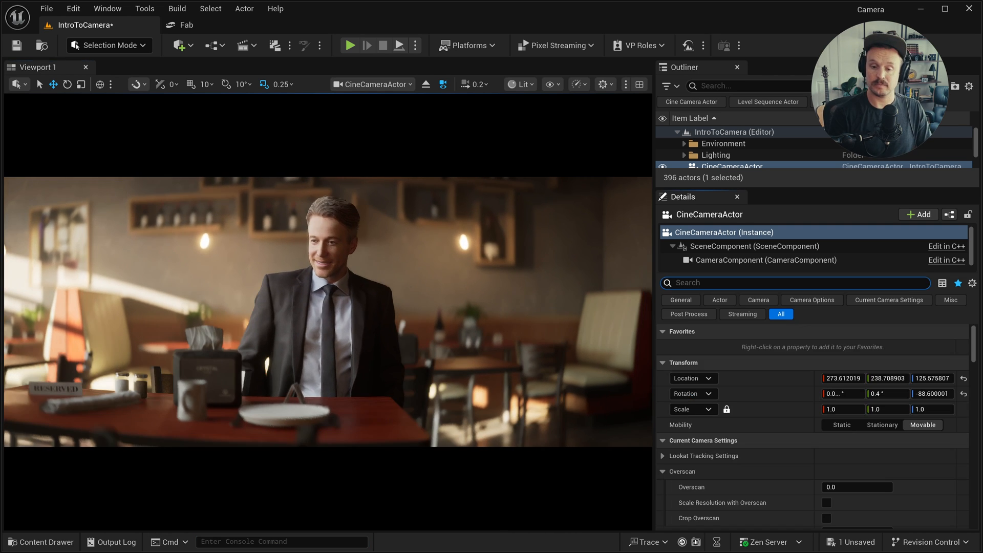
- Enable chromatic aberration on the camera with intensity 0.25
{"action": "type", "text": "a"}
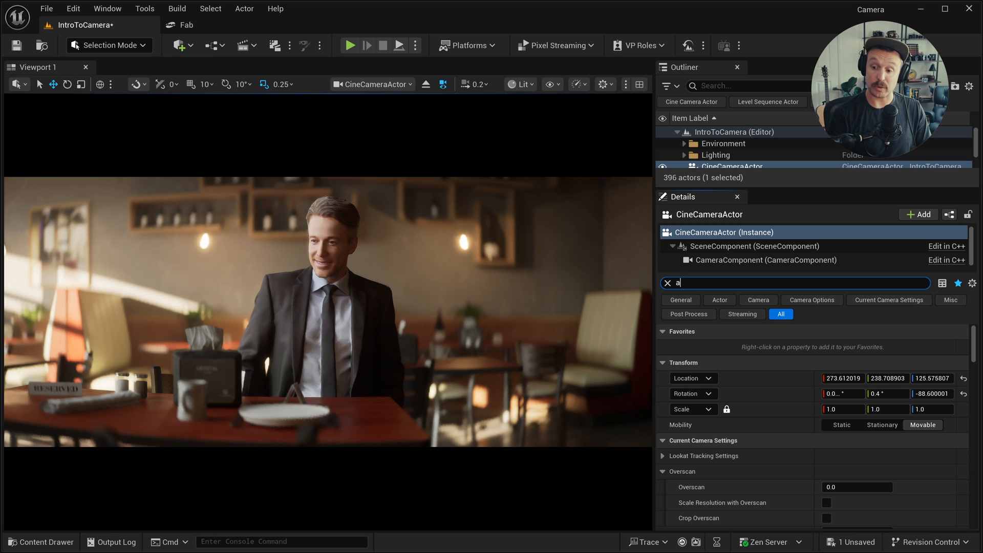
{"action": "type", "text": "berra"}
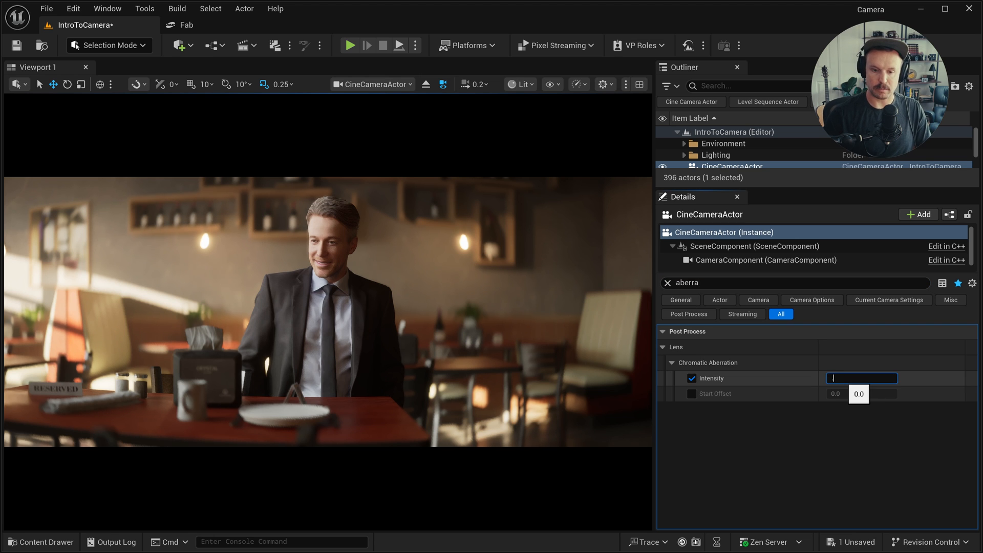
{"action": "type", "text": "0.25"}
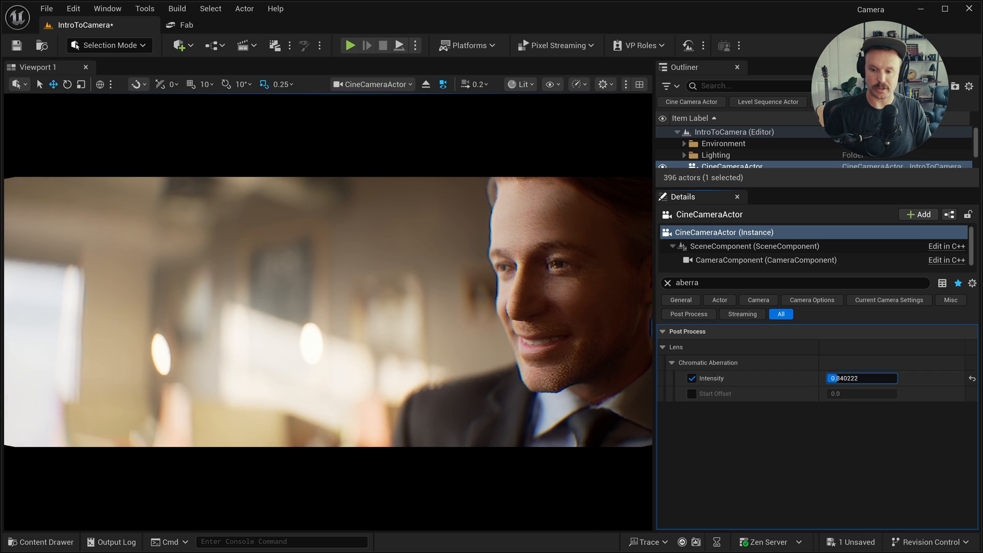
- Enable Film Grain Intensity and set it to 0.35
{"action": "type", "text": "film grain"}
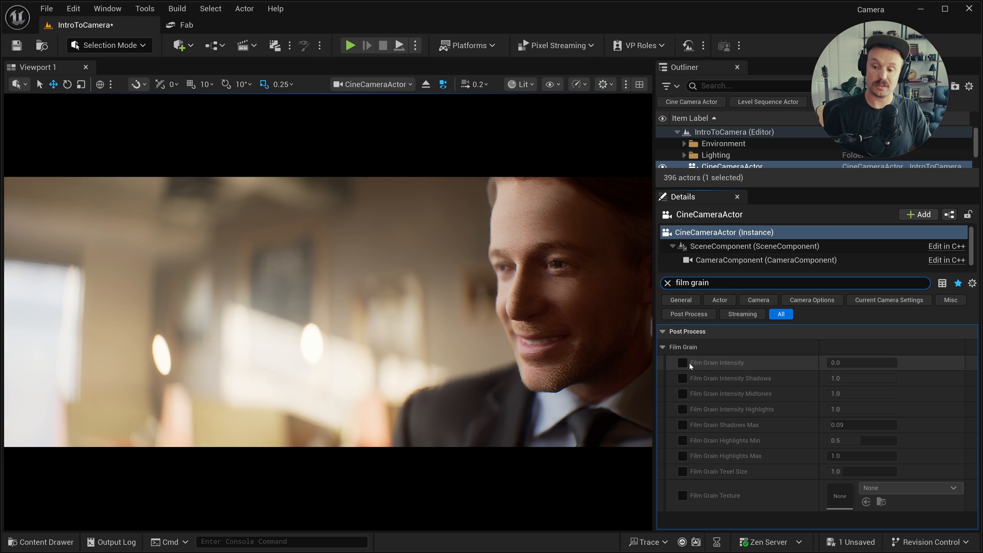
{"action": "left_click", "coordinate": [682, 363]}
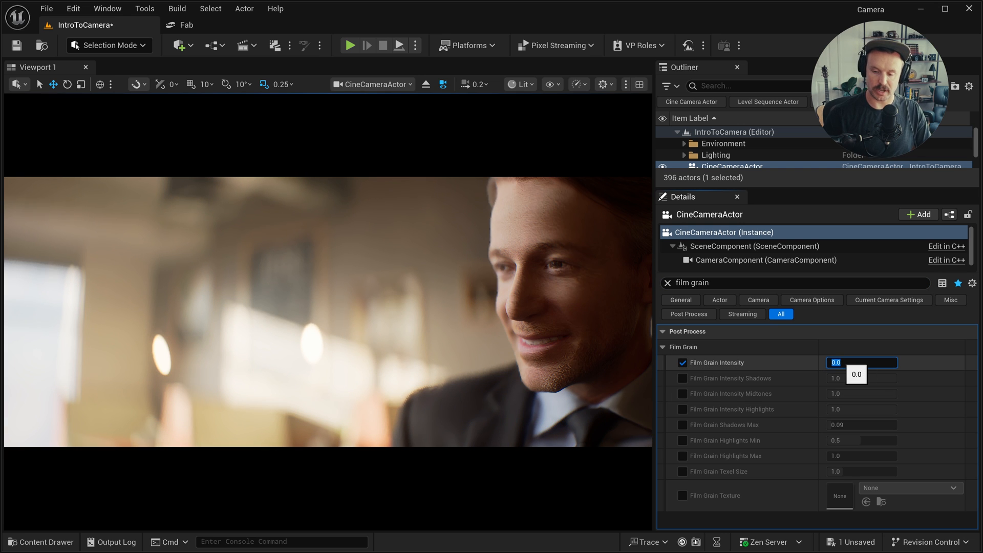
{"action": "type", "text": "0.35"}
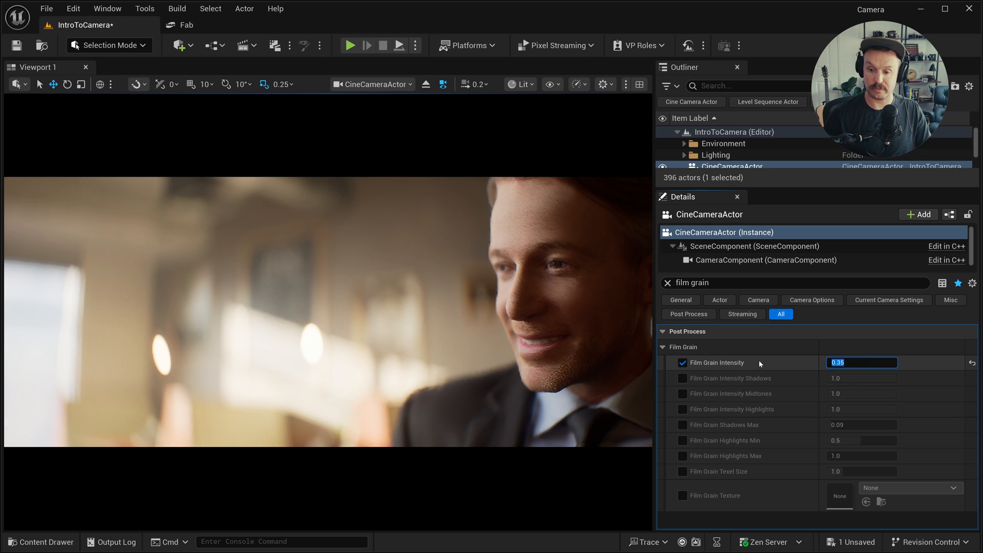